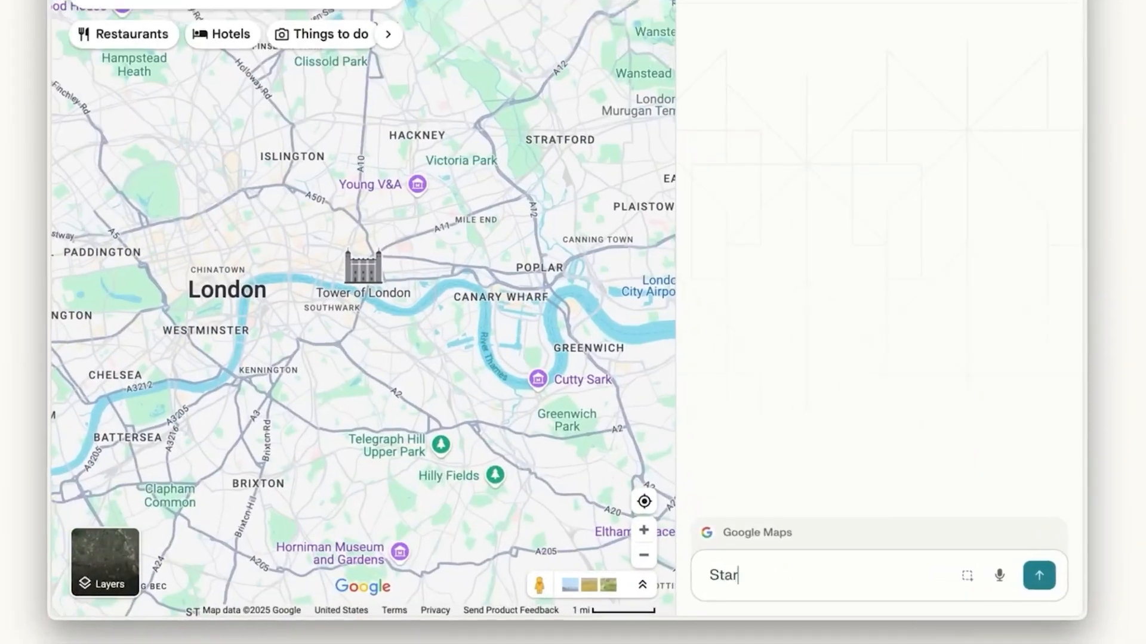
Step: Ask the assistant for a walking route from the Tower of London to the top 5 tourist locations
text(Start from the Tower of London on this map. Create a walking route to)
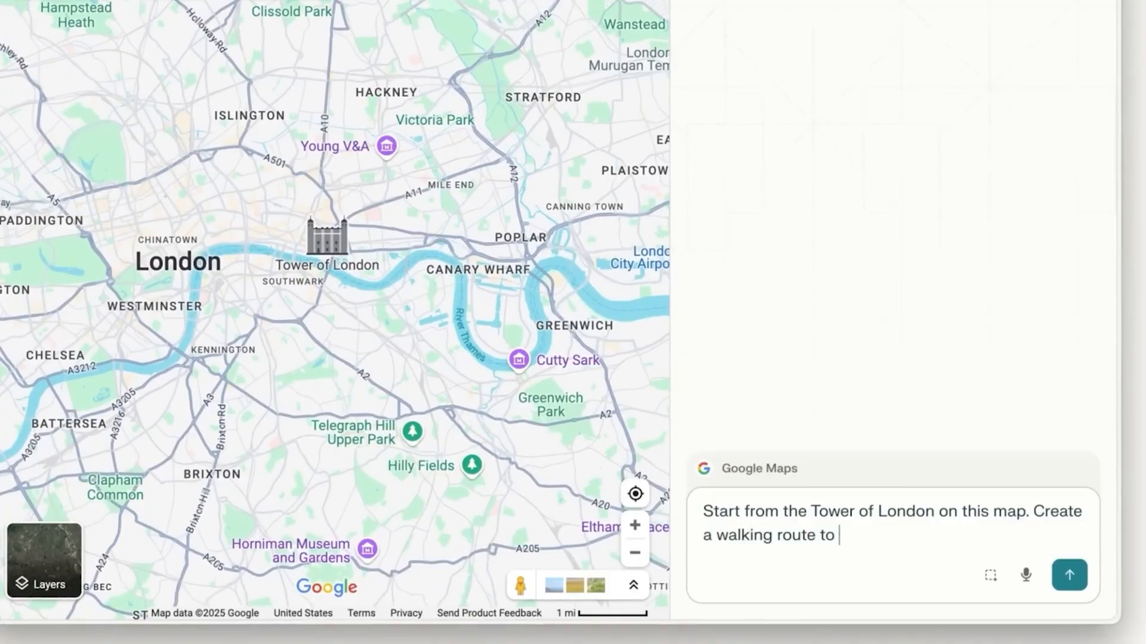
text(visit the top 5 major tourist locations. Apply to)
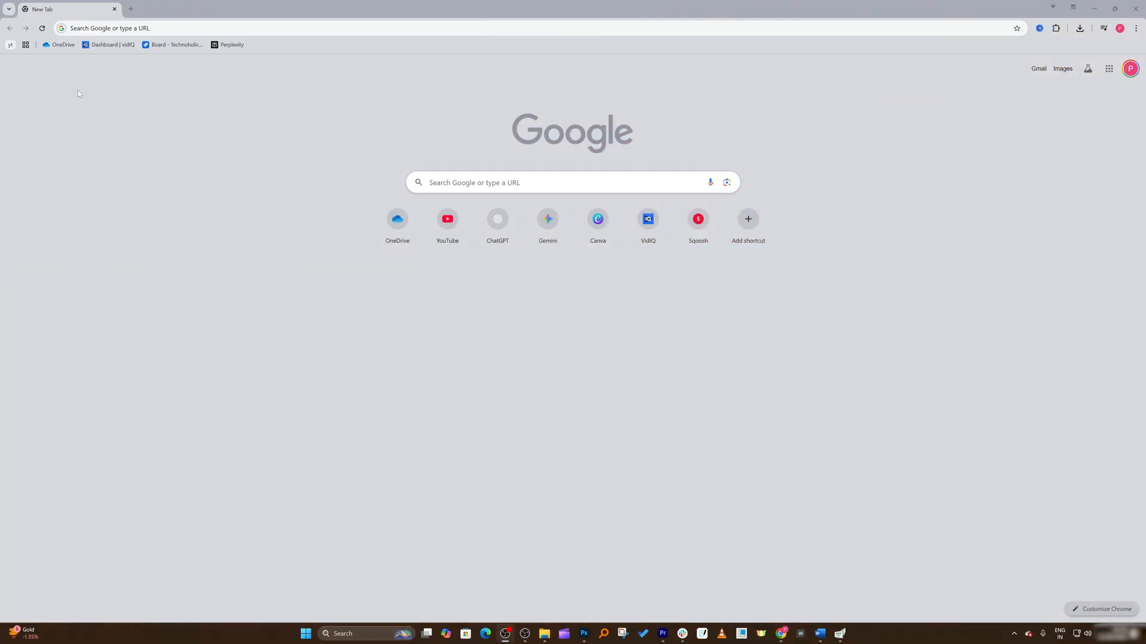
mouse_move(111, 41)
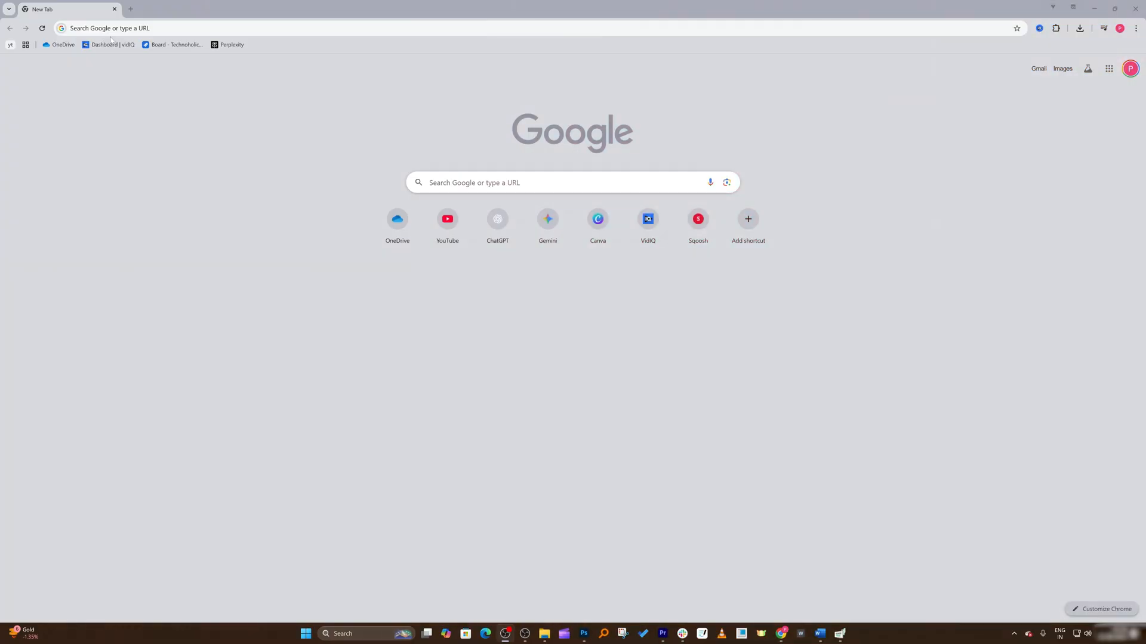
Step: Search Google for 'perplexity comet download link' and go to the Perplexity Comet result
click(292, 28)
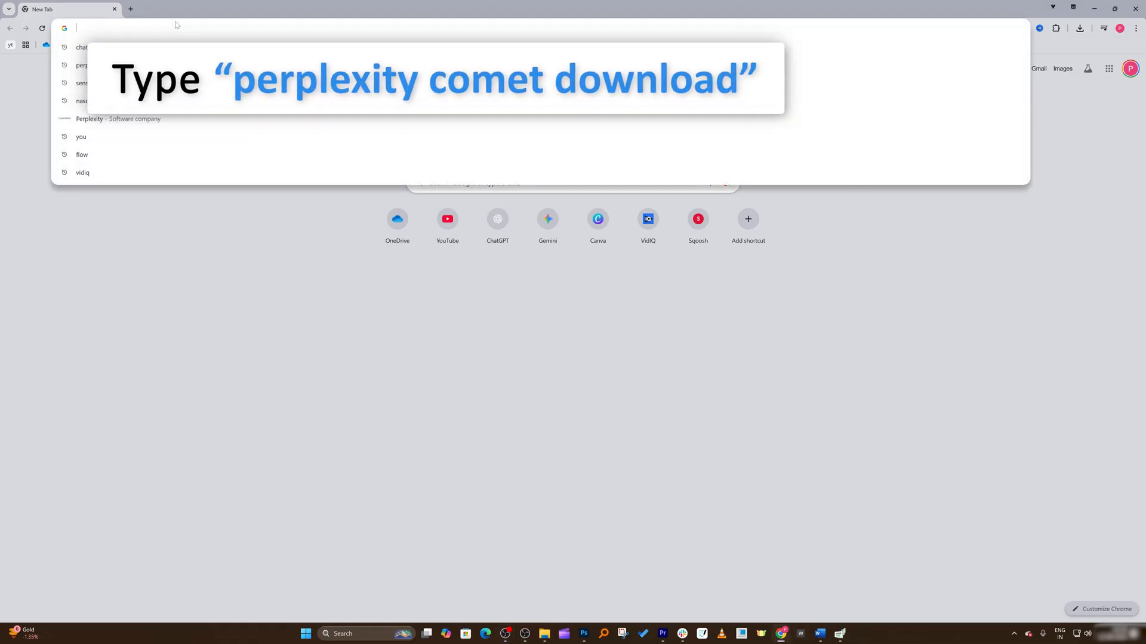
text(perplexity)
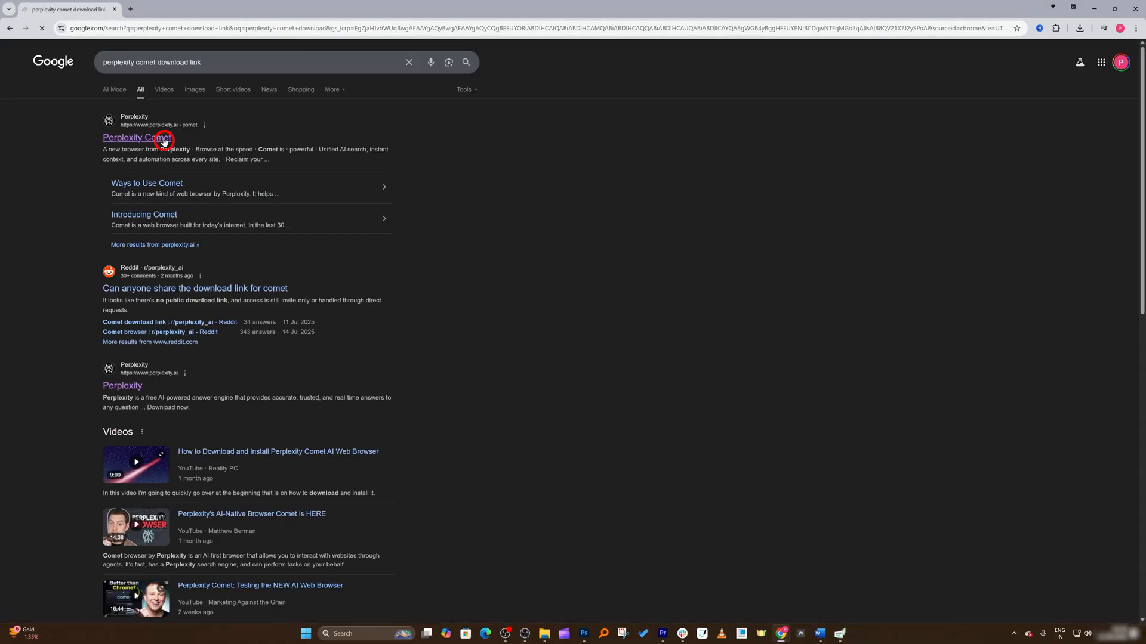
click(132, 139)
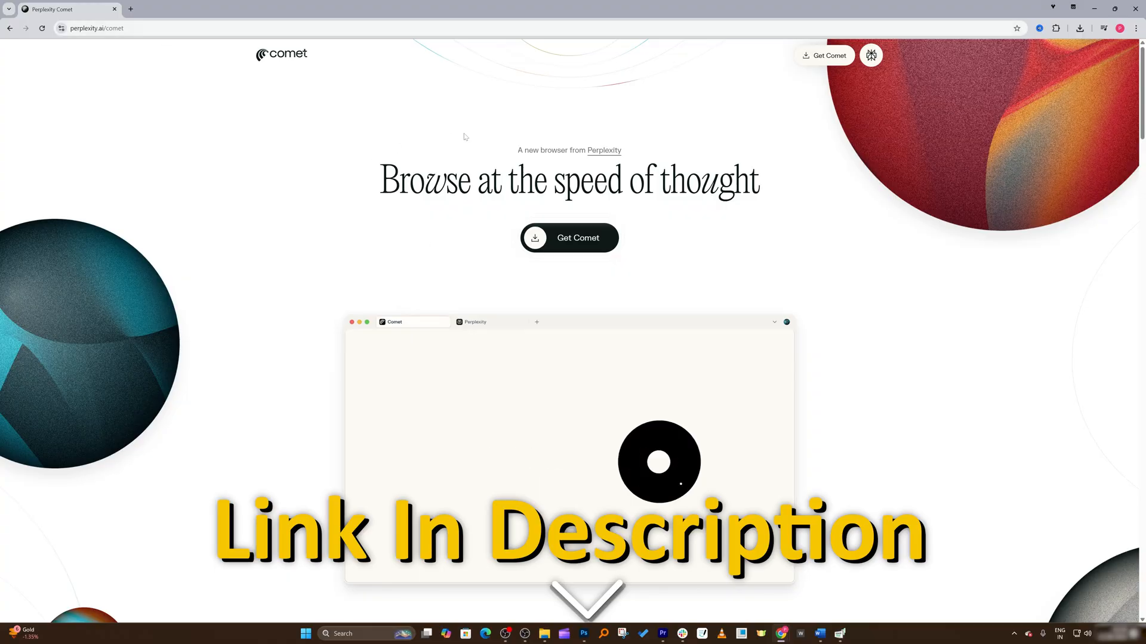
Step: Reach the Welcome to Comet page via Get Comet and download the Windows installer
click(577, 239)
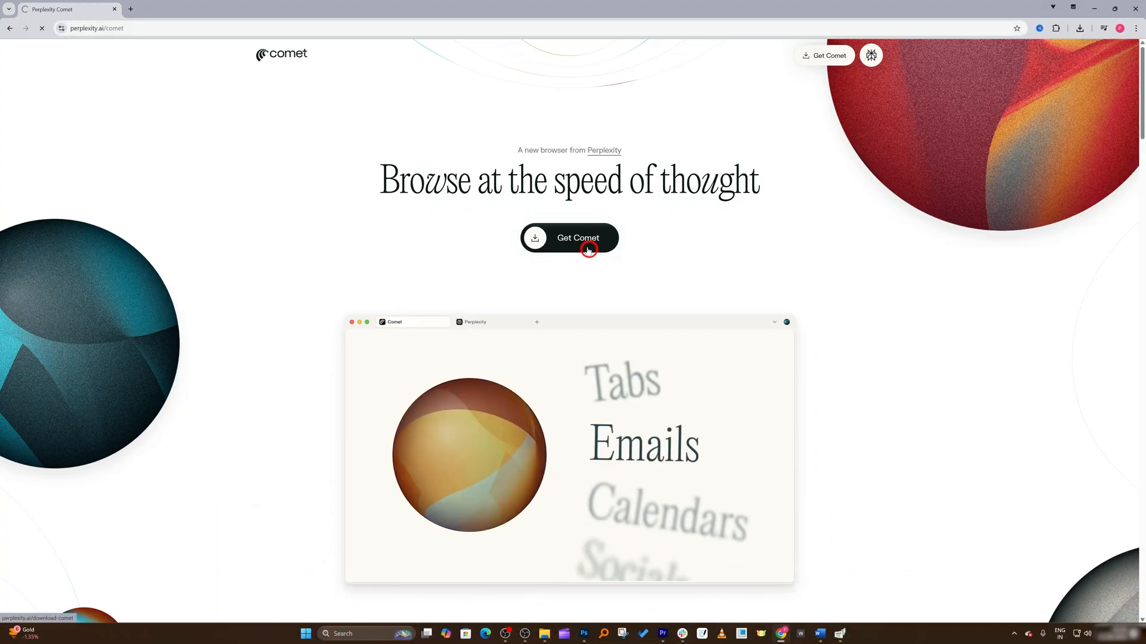
click(570, 238)
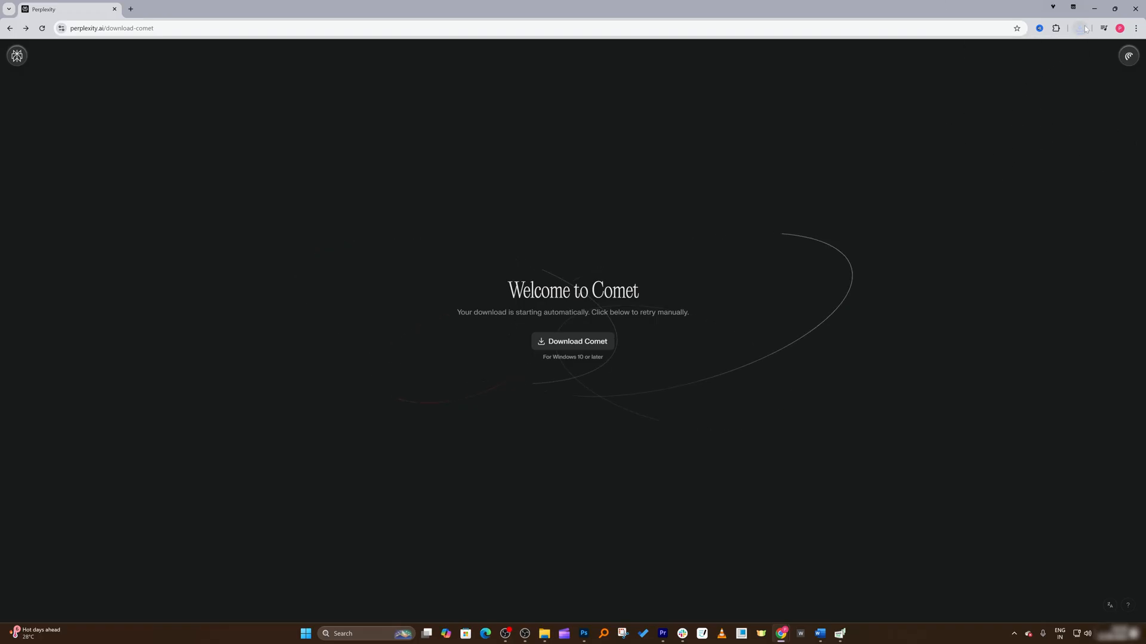
mouse_move(655, 131)
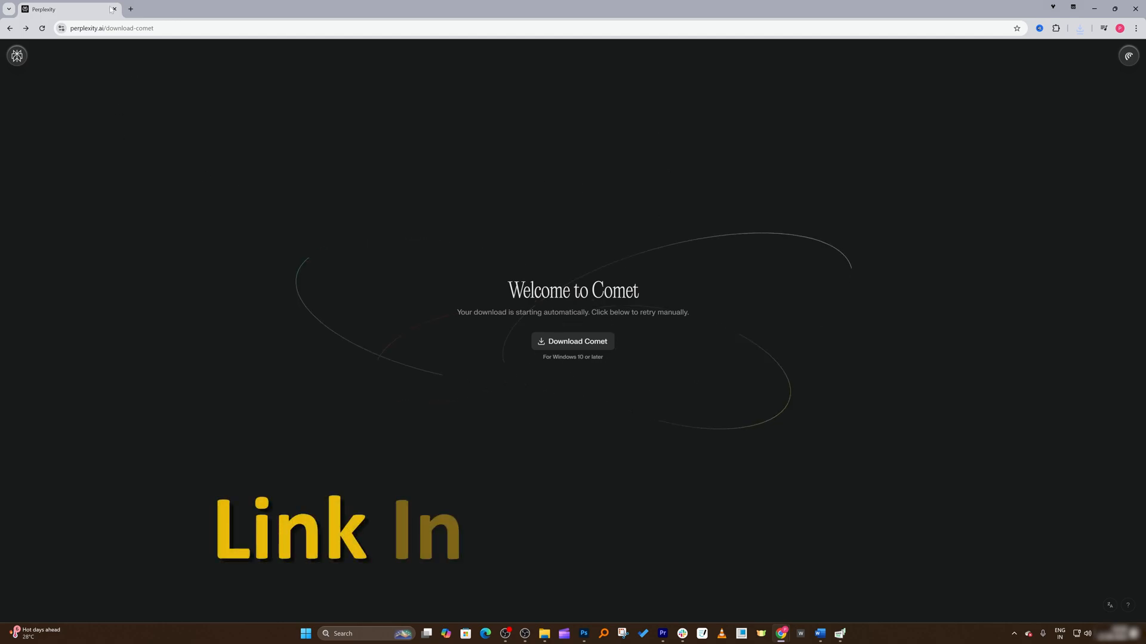
click(110, 27)
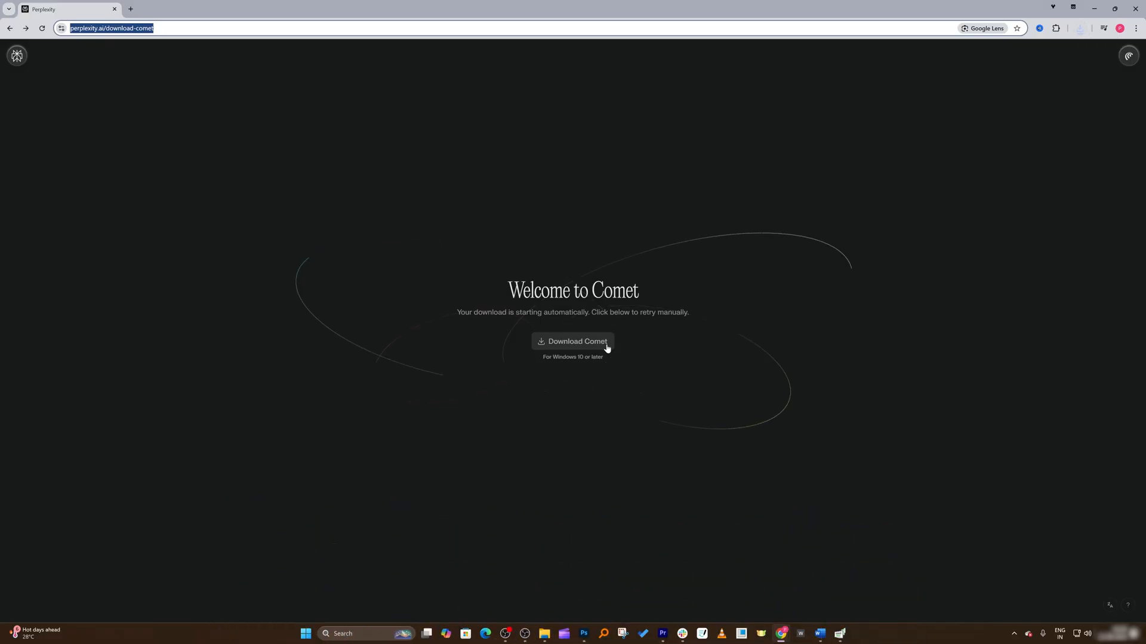
click(1080, 27)
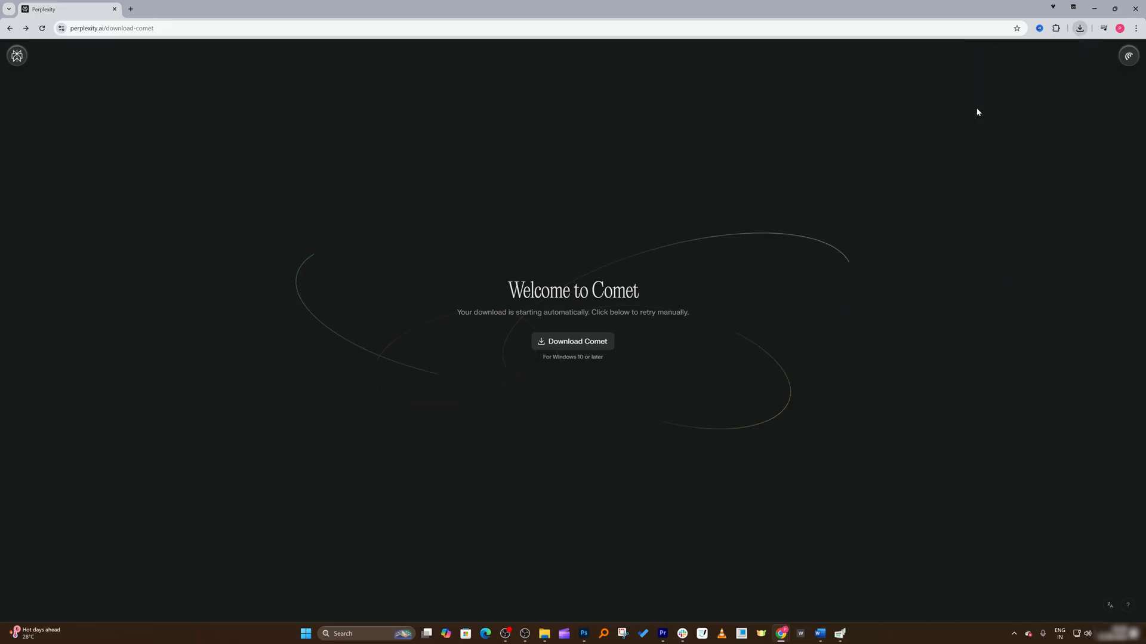
Step: Run the downloaded installer to completion and launch Comet for the first time
click(571, 341)
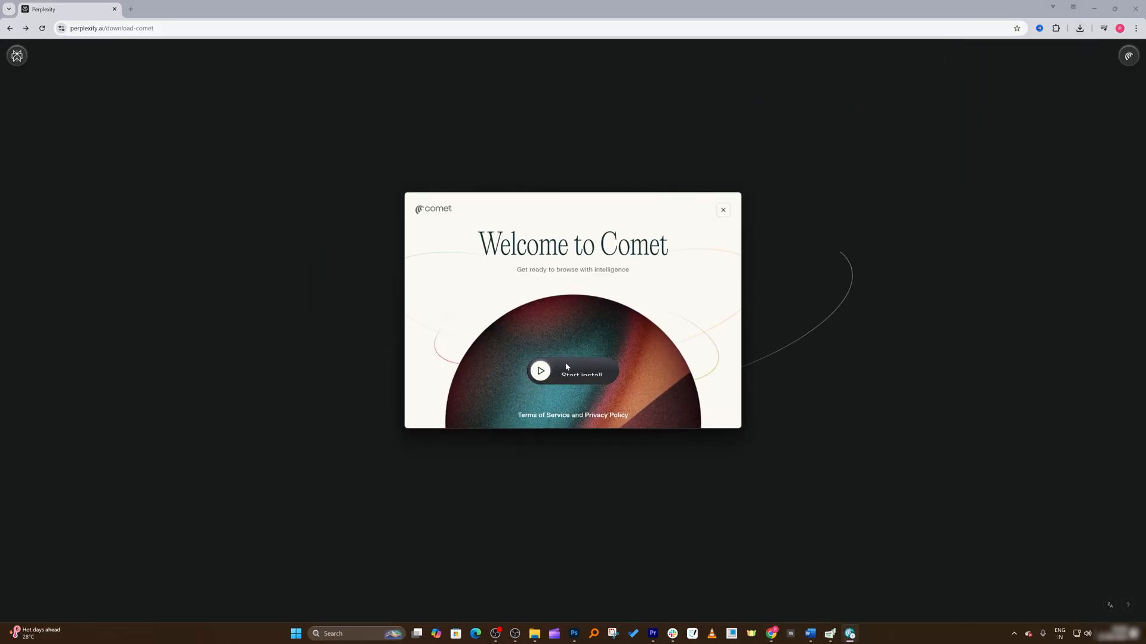
click(573, 371)
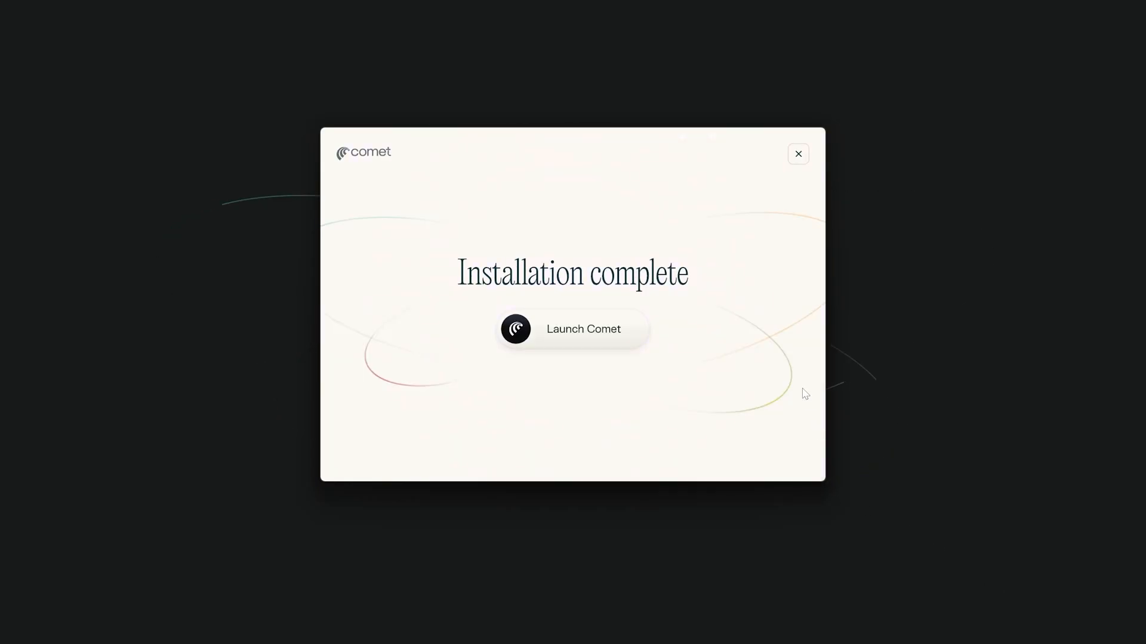
click(572, 329)
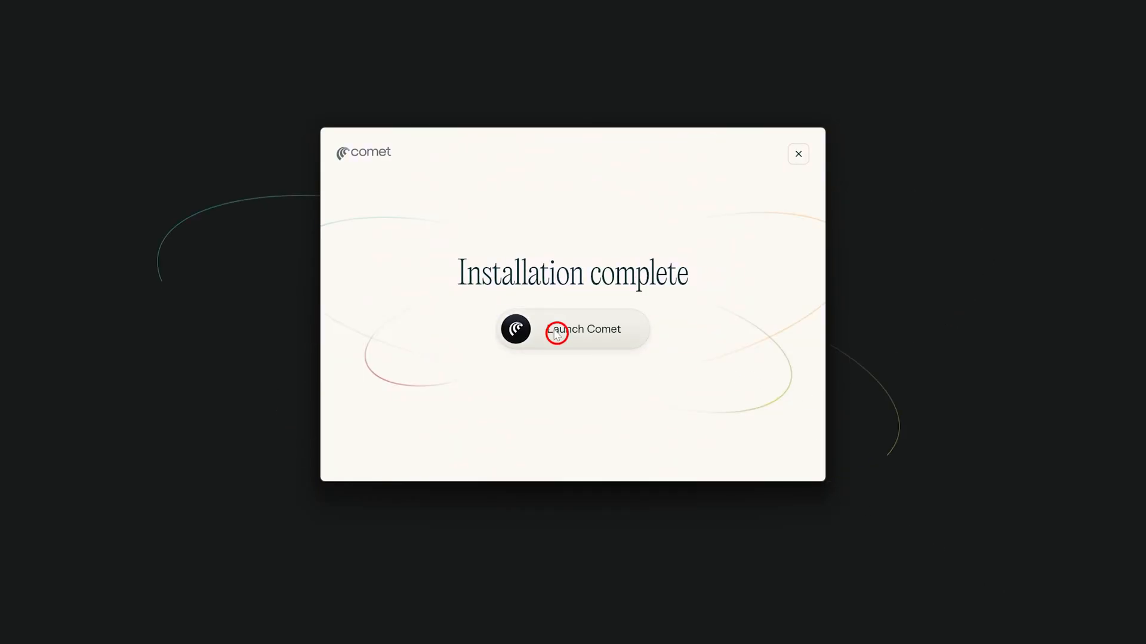
click(583, 330)
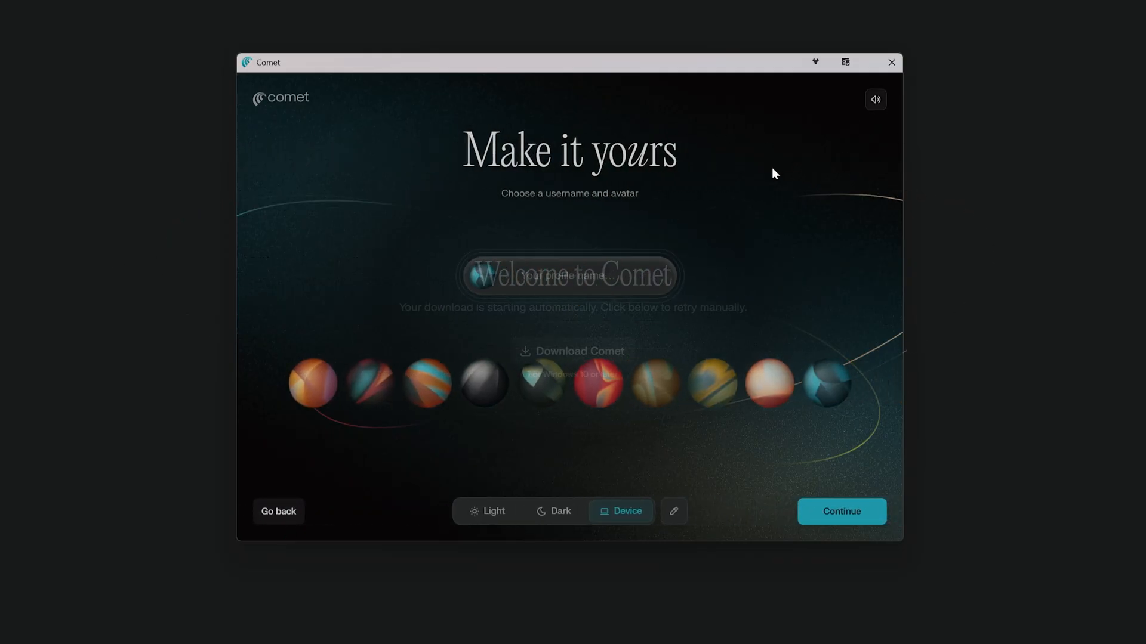
Step: Enter the username 'Pritam' on the Make it yours screen
click(875, 99)
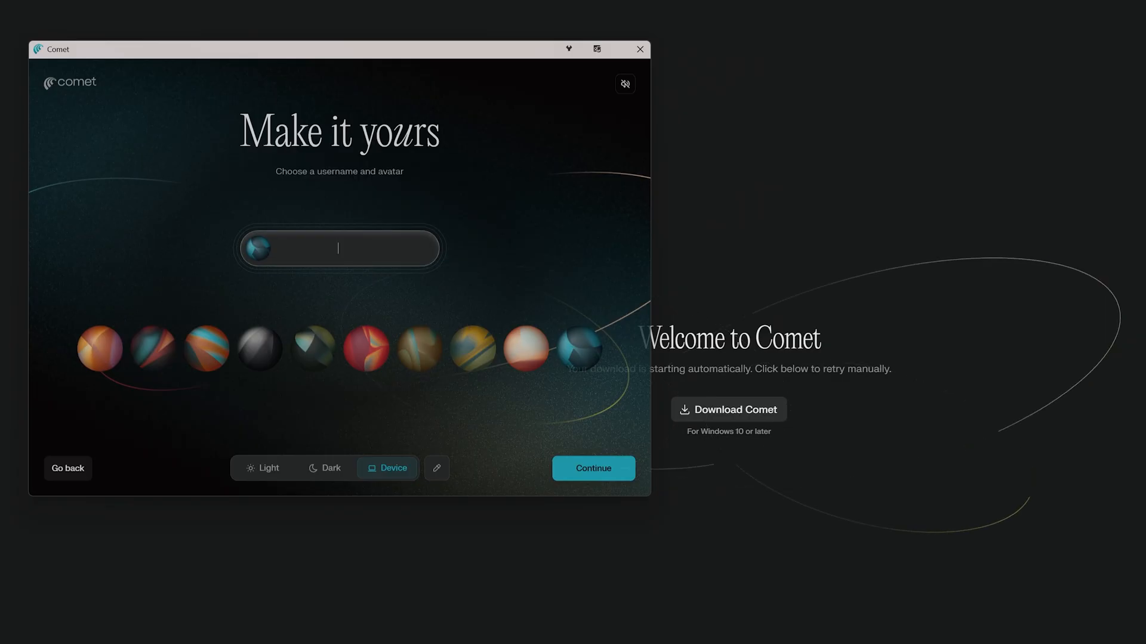
text(P)
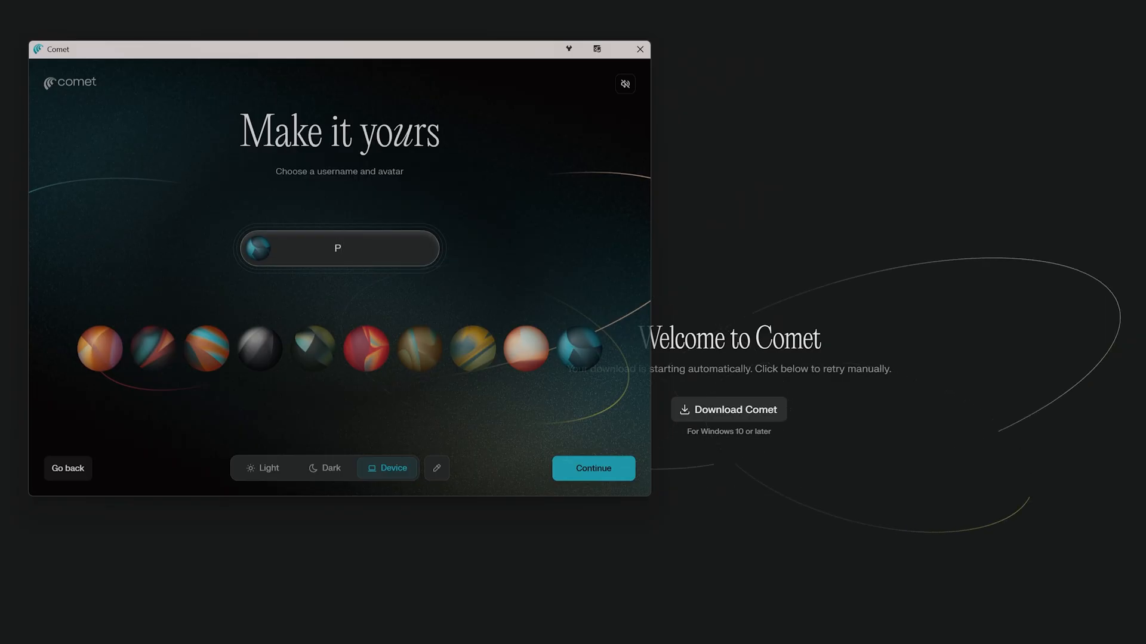
text(ritam)
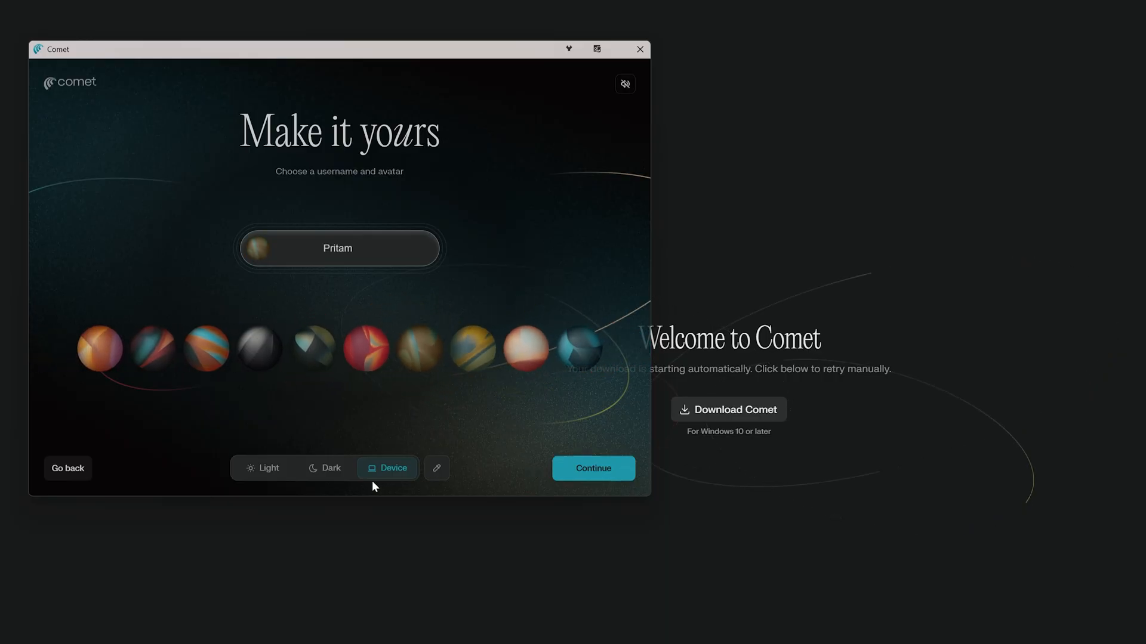
mouse_move(327, 474)
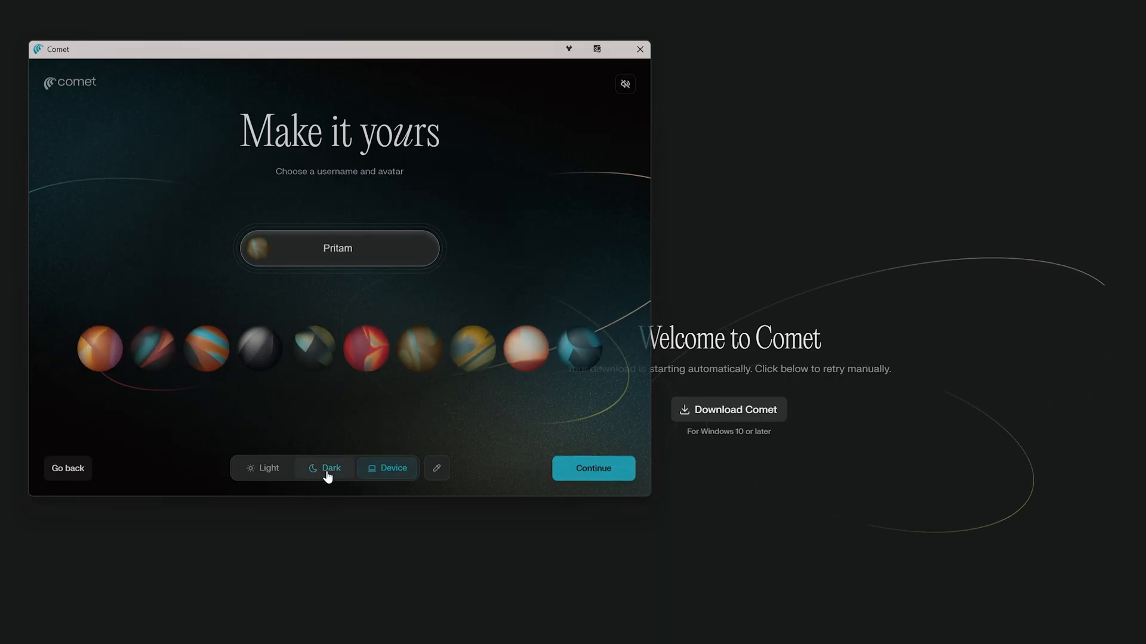
Step: Preview the Light and Dark themes, then continue to the final setup step
click(262, 468)
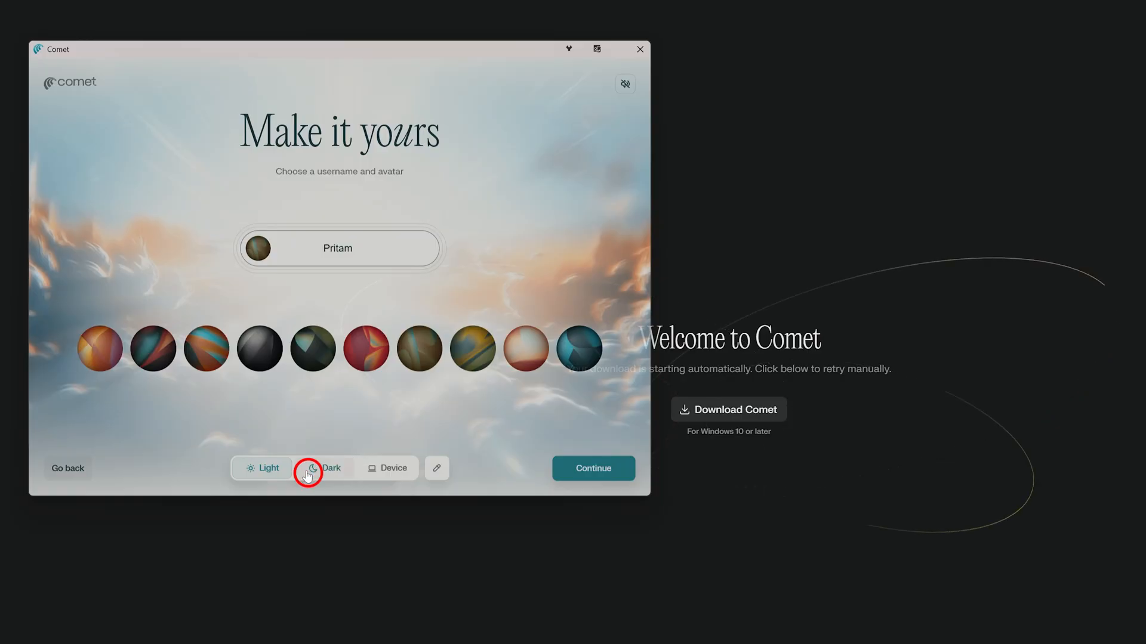
click(387, 468)
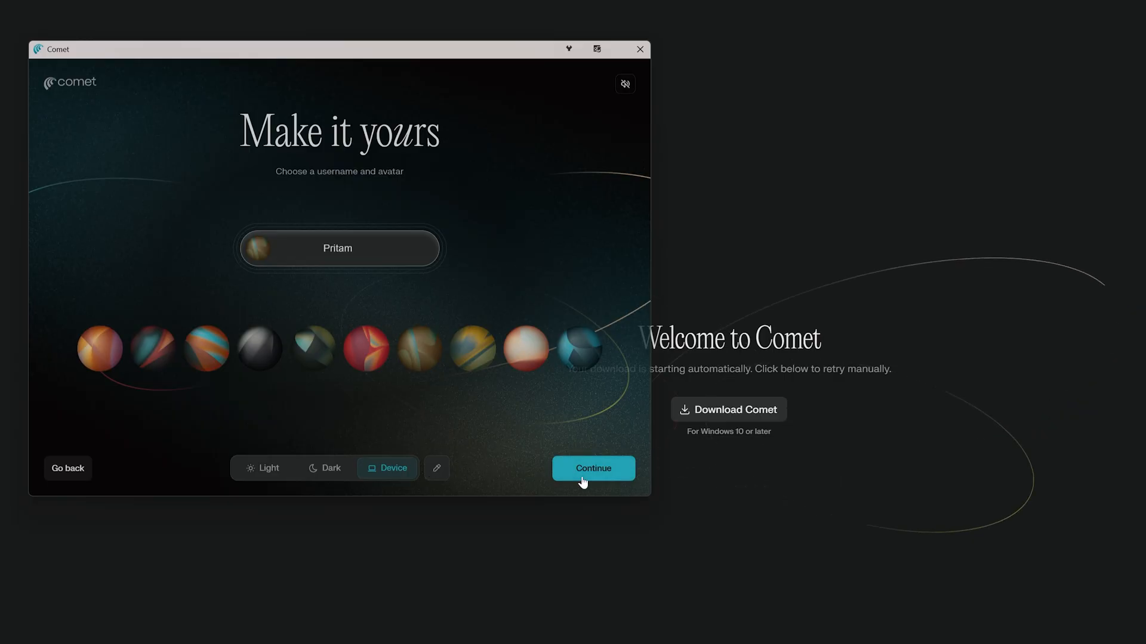
click(593, 467)
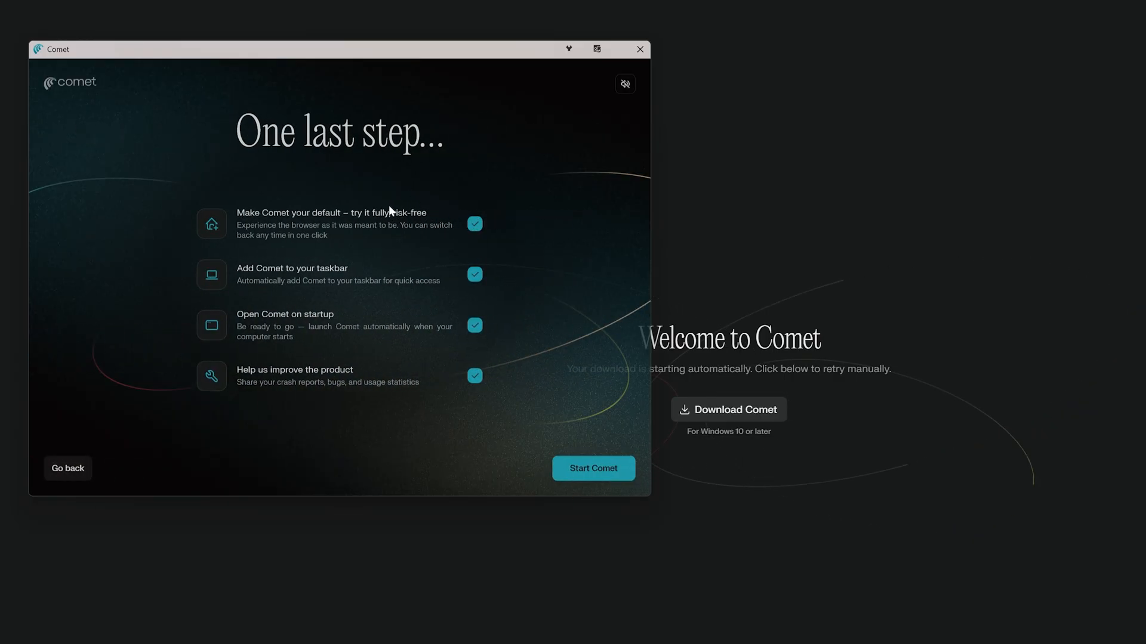
Step: Leave only Add Comet to your taskbar checked and start Comet
click(473, 223)
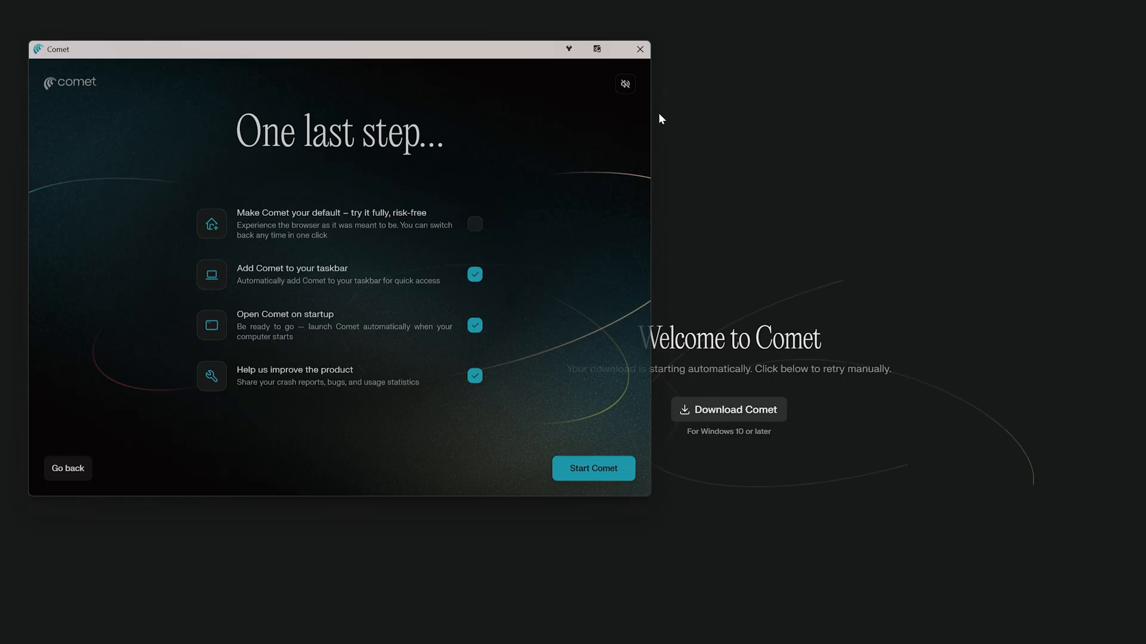
click(473, 224)
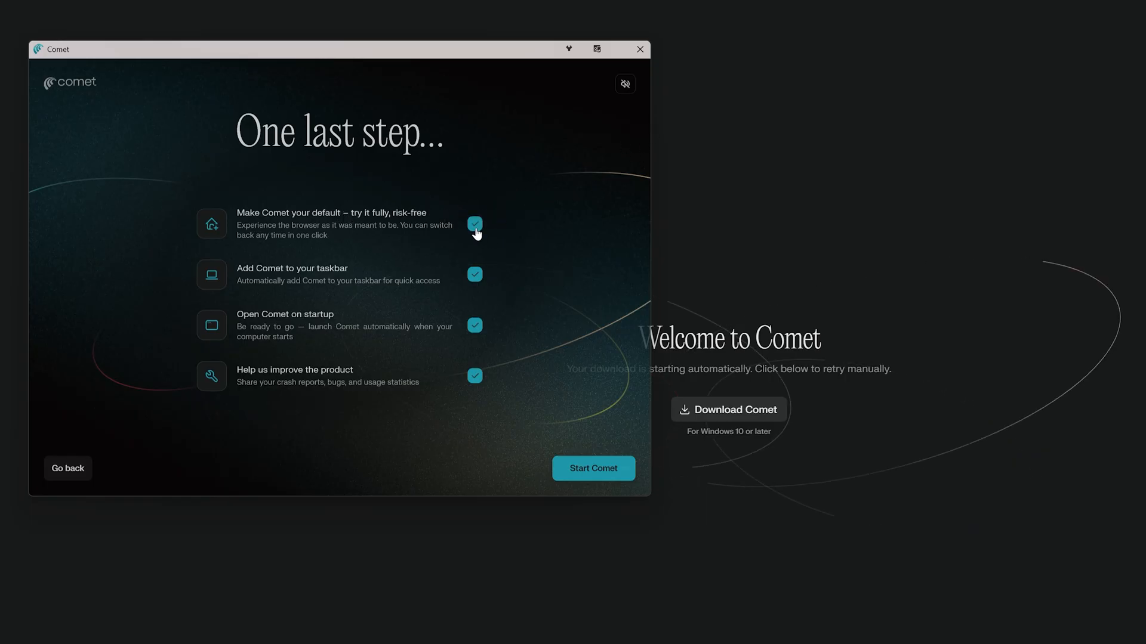
click(475, 224)
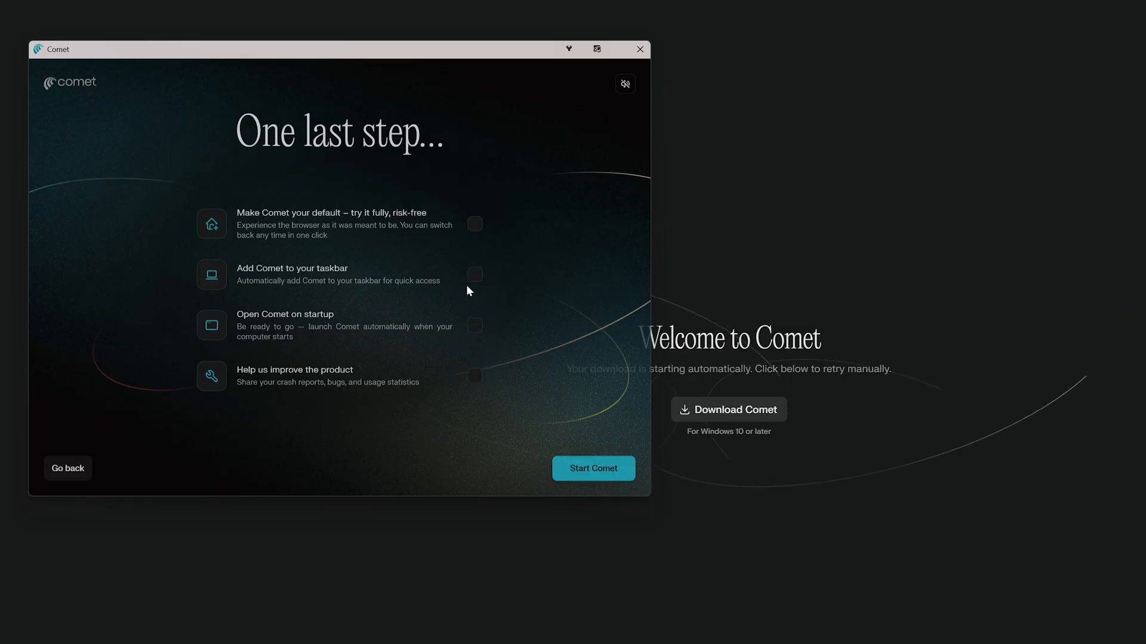
click(474, 274)
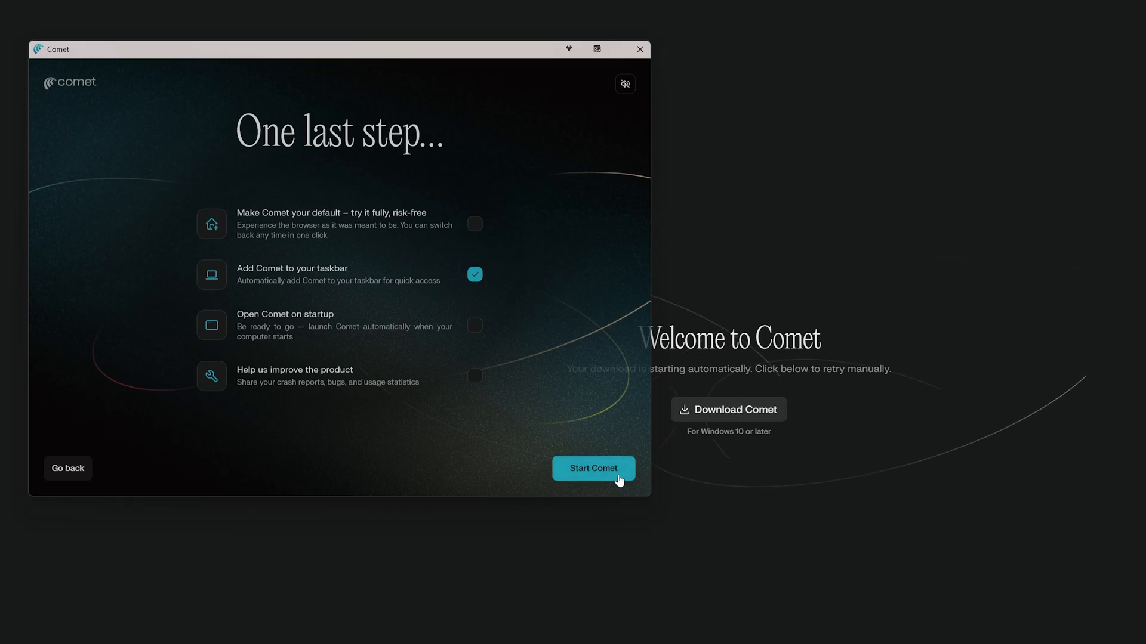
click(593, 467)
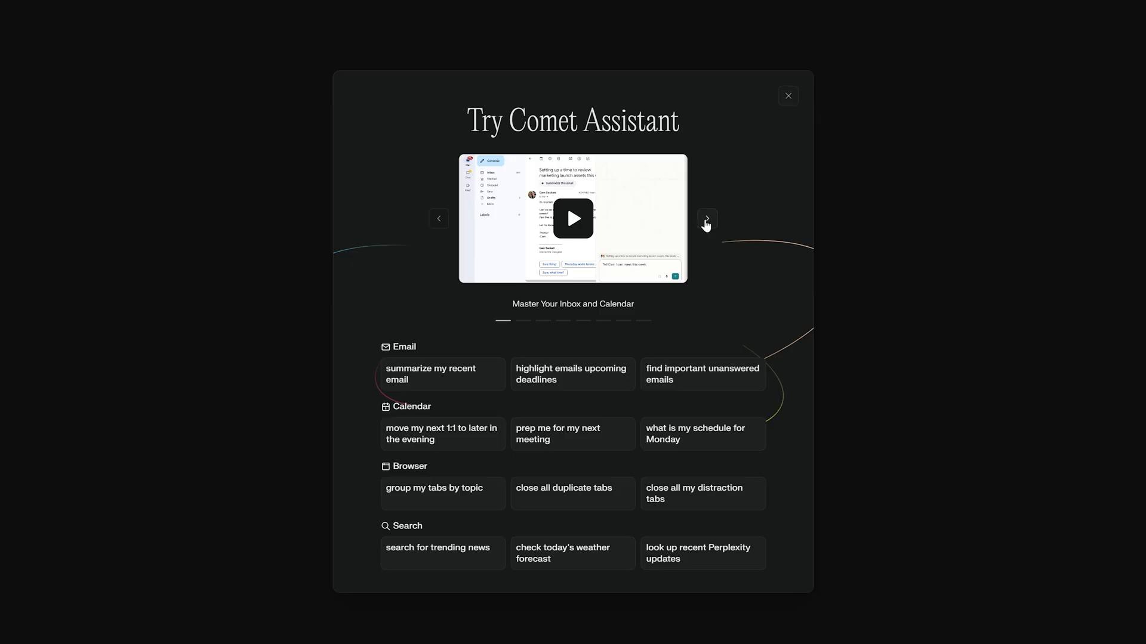
Step: Dismiss the Try Comet Assistant introduction and begin signing in with Google
click(705, 219)
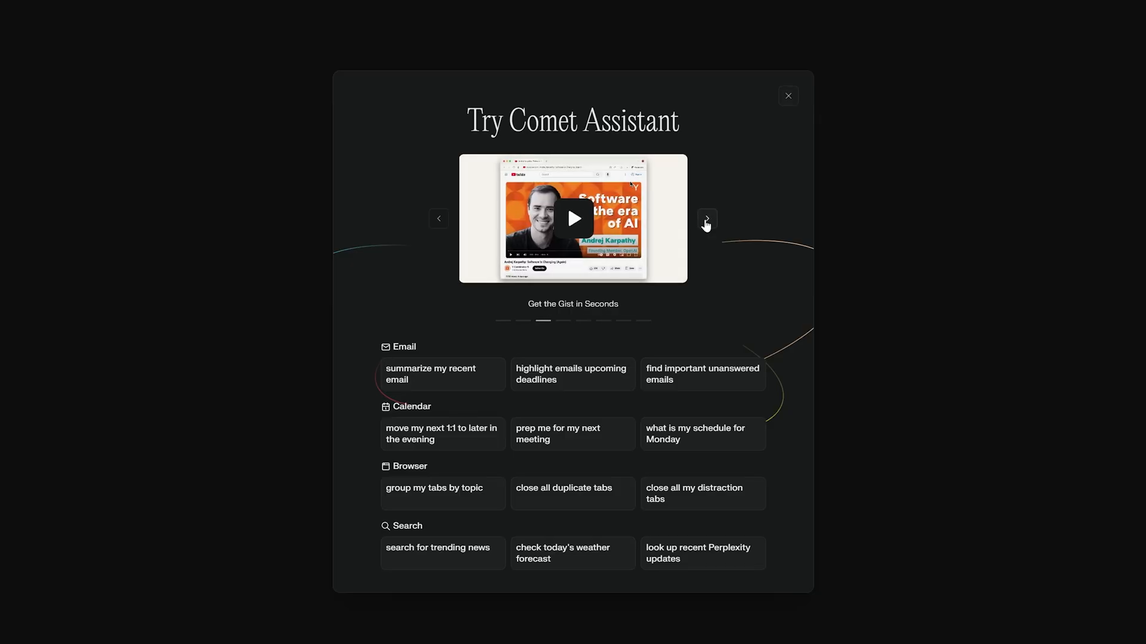
click(705, 218)
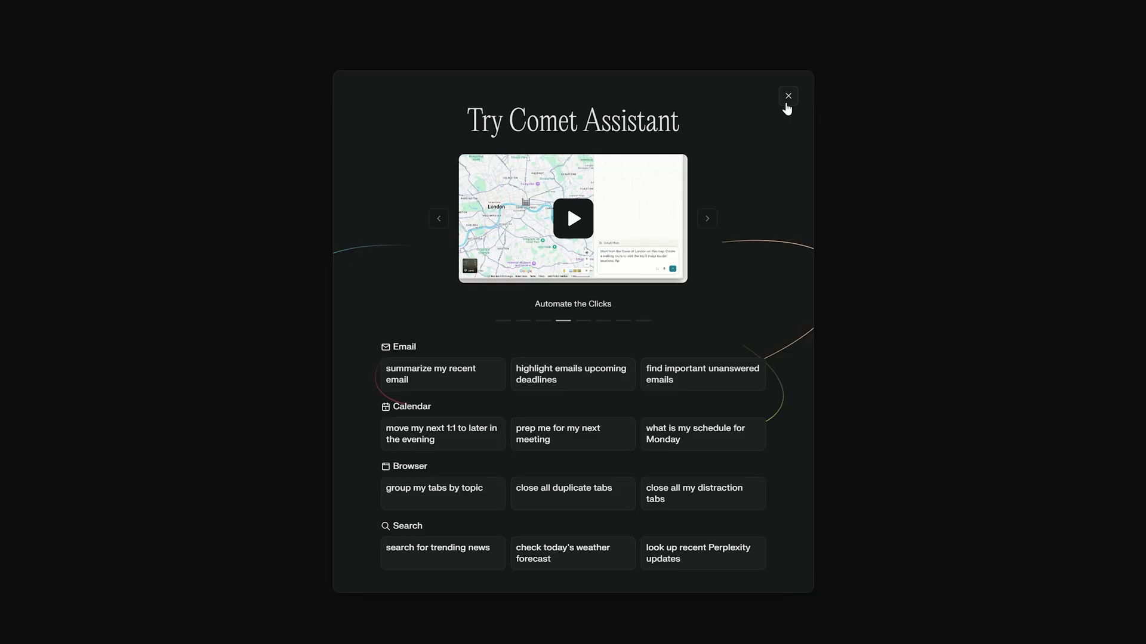
click(788, 95)
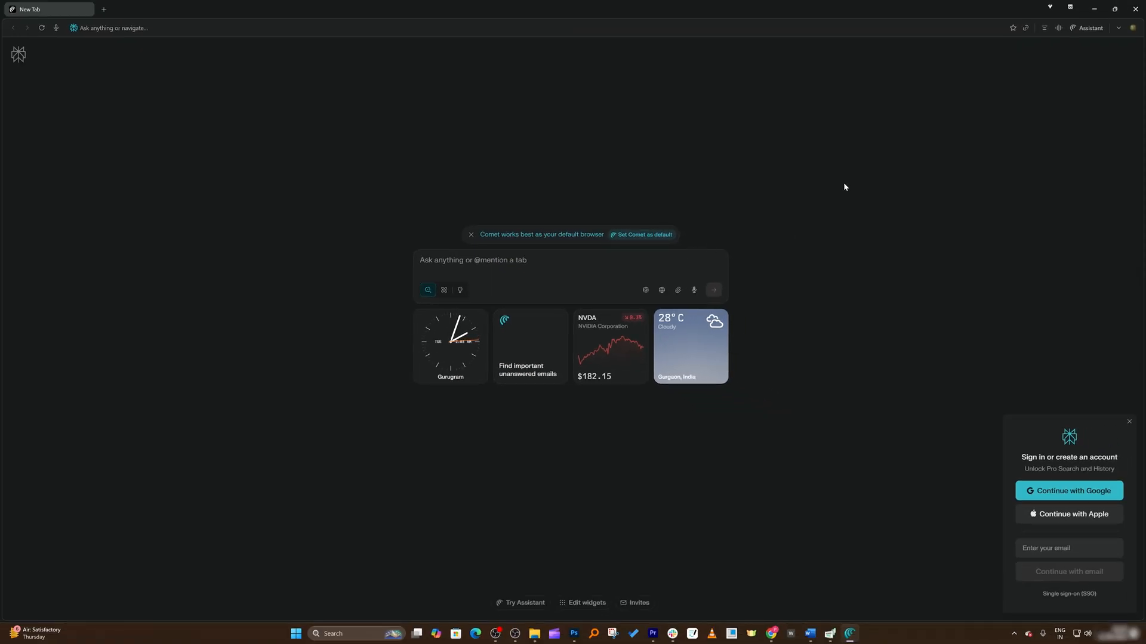
mouse_move(1093, 320)
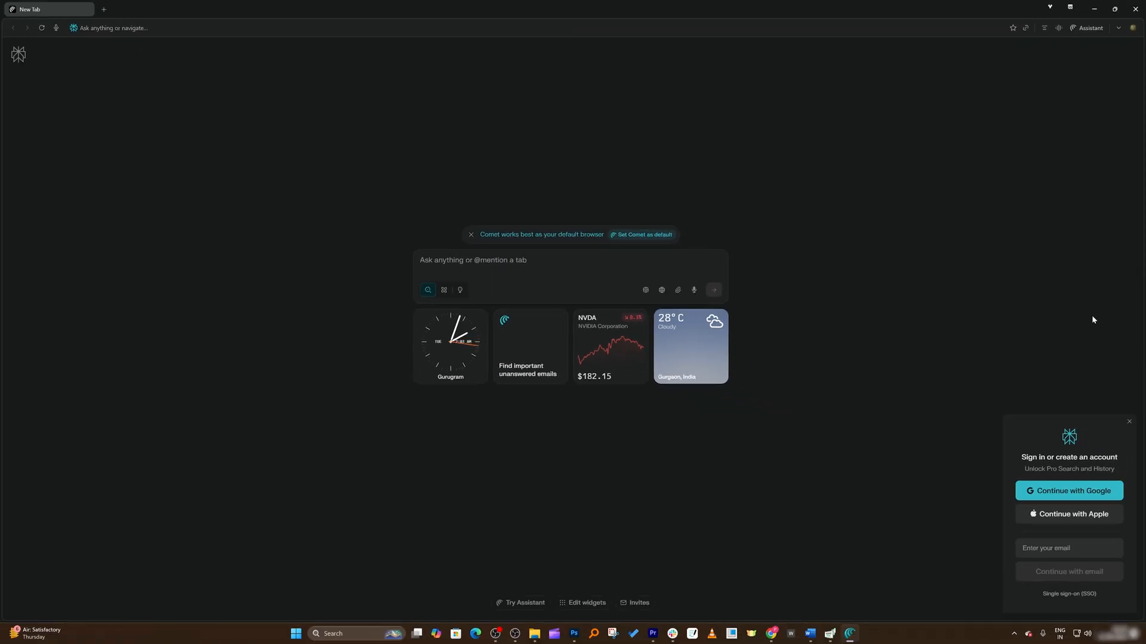
mouse_move(966, 381)
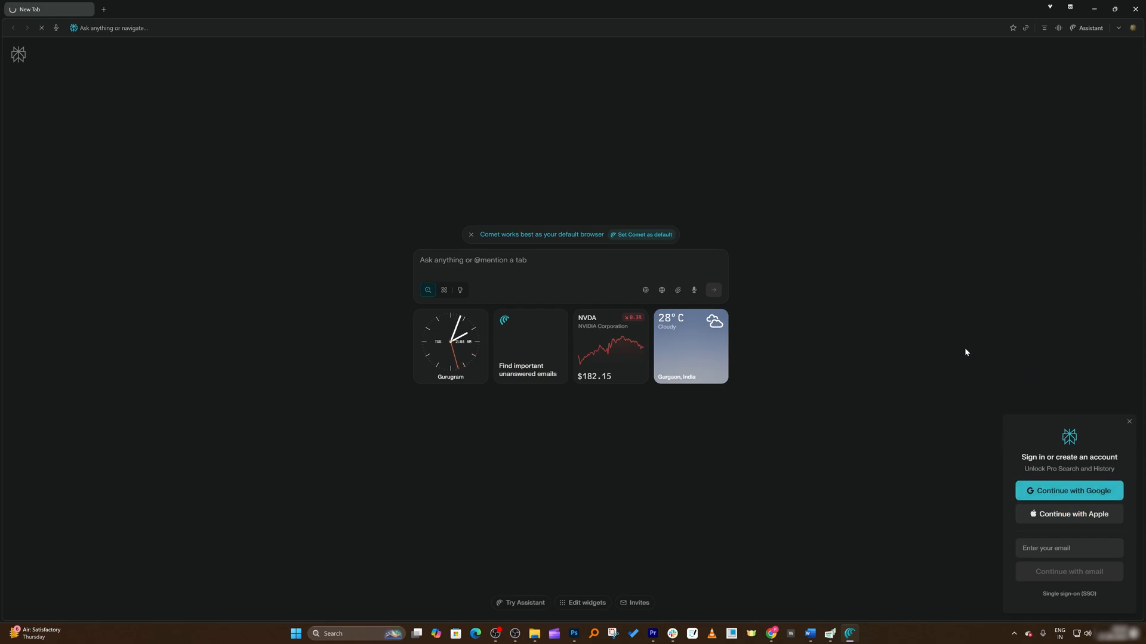
click(1067, 491)
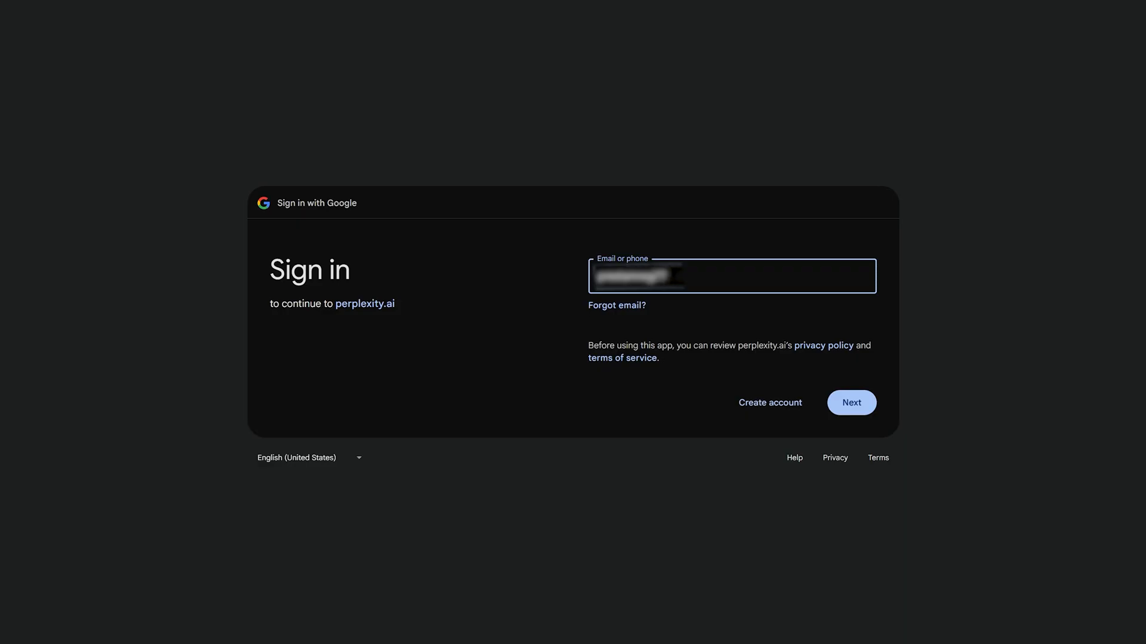
Step: Complete the Google email and password steps to sign in to perplexity.ai
click(851, 402)
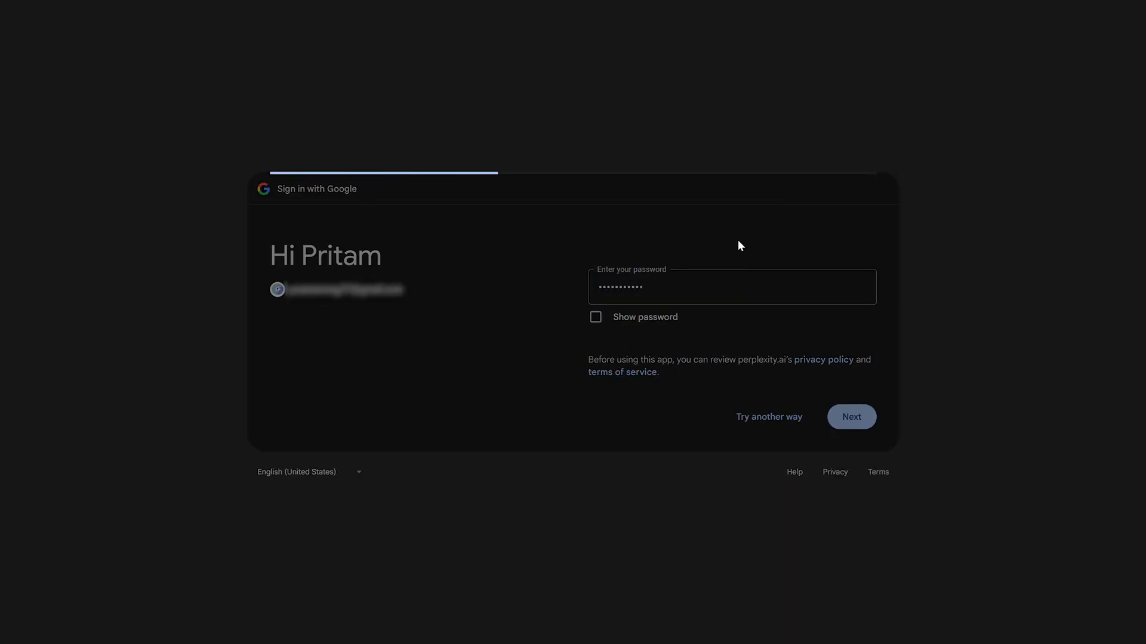
click(851, 416)
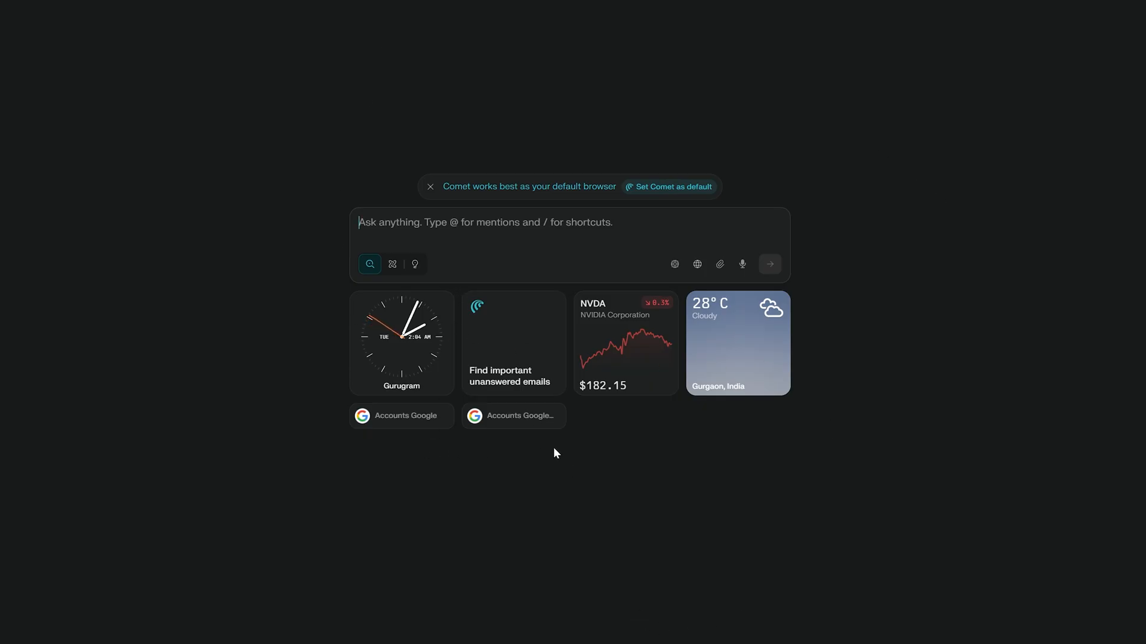
mouse_move(534, 428)
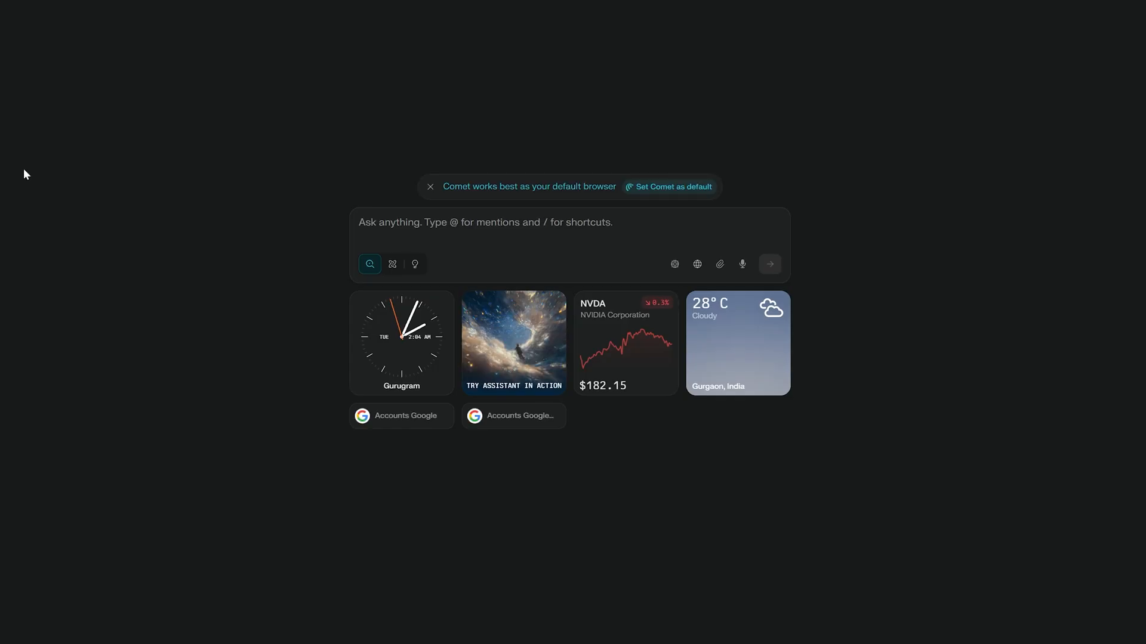
mouse_move(278, 250)
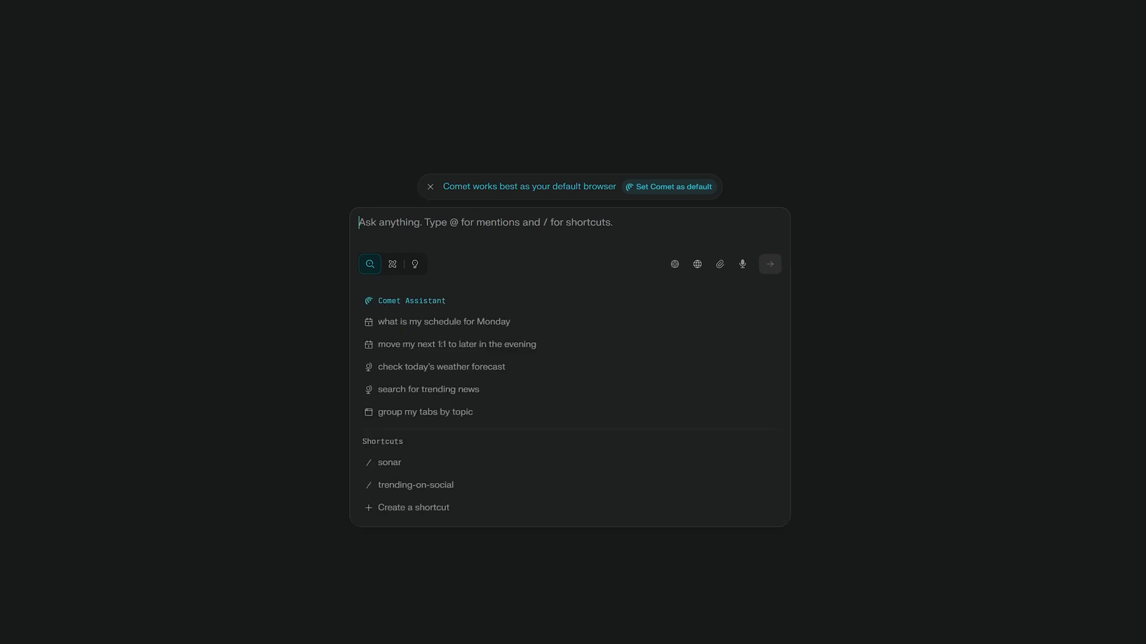
Step: Run the suggested 'search for trending news' assistant query
click(428, 390)
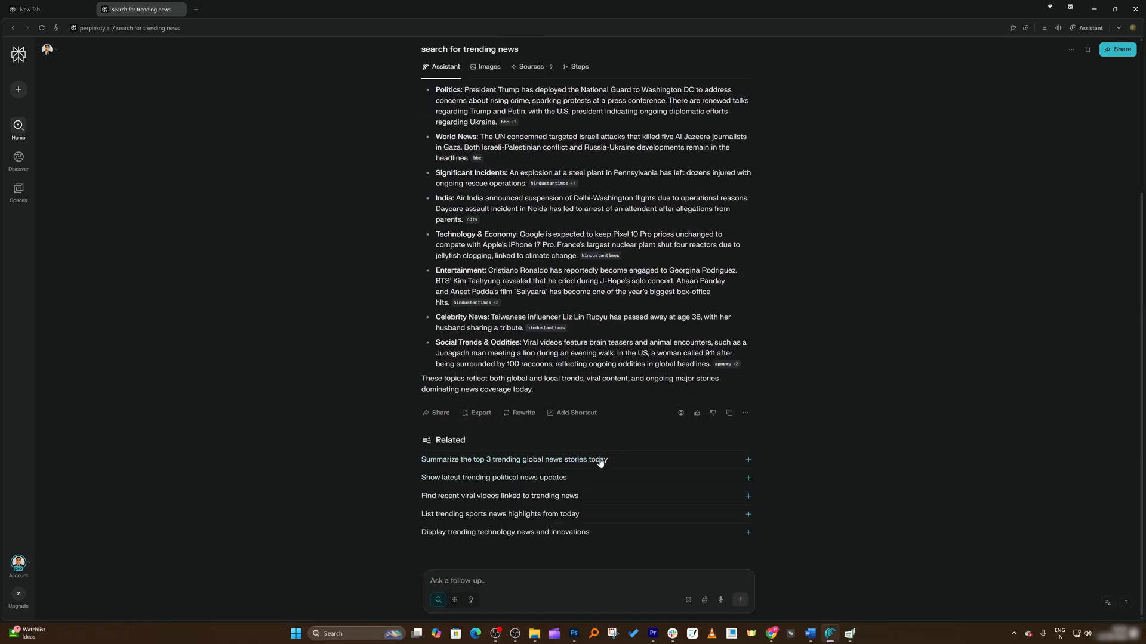
Step: Leave the trending news thread and return to the Comet home page via the logo
click(513, 460)
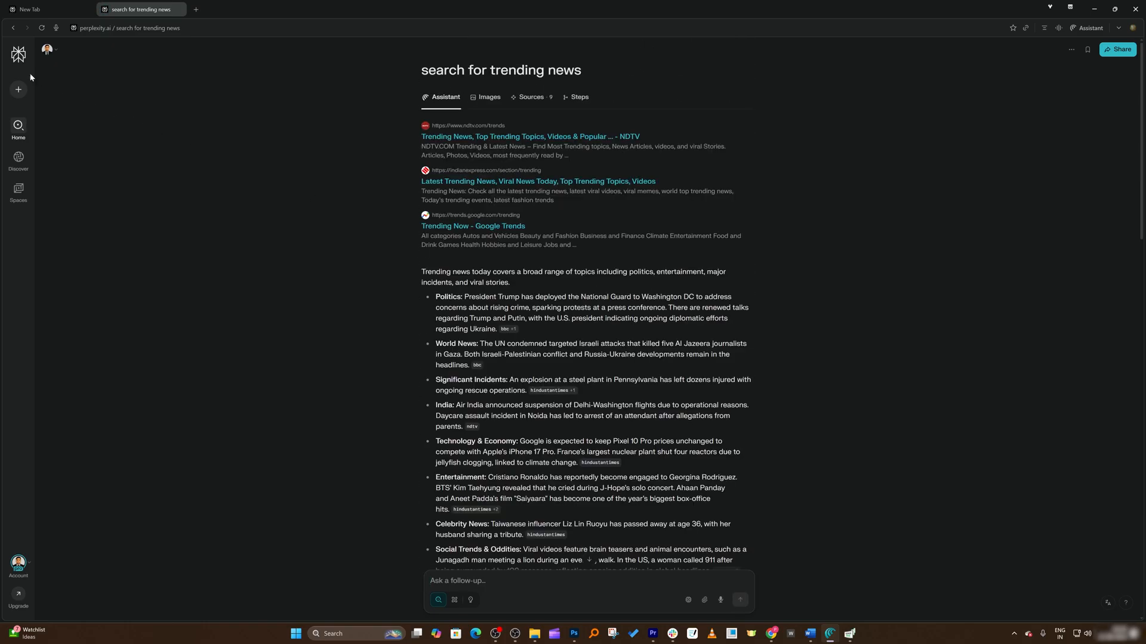
click(19, 55)
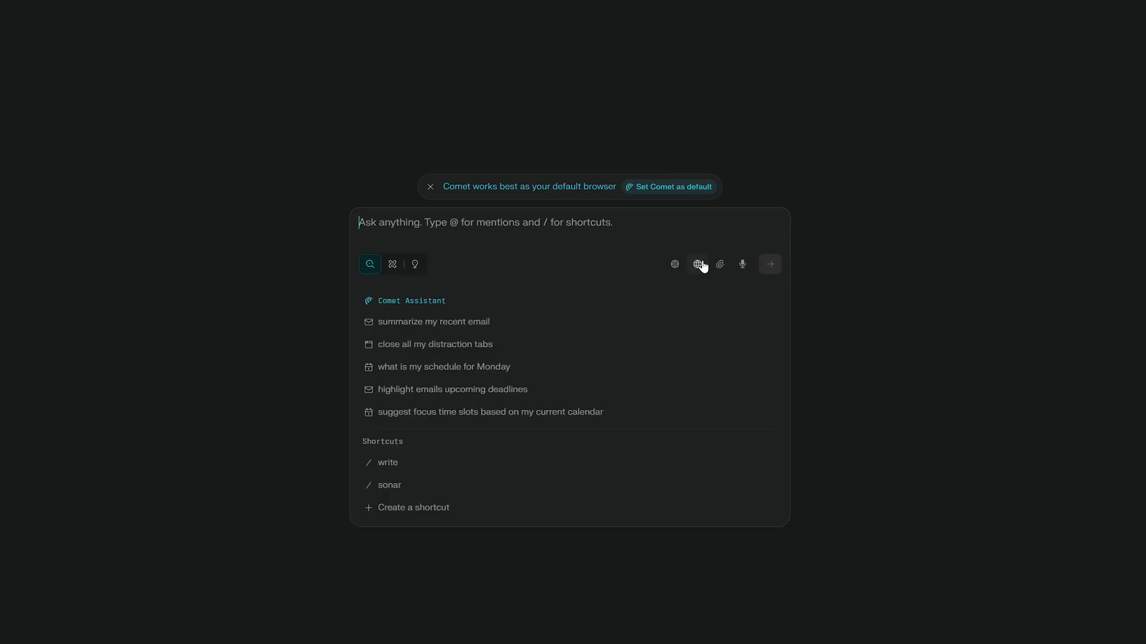
click(696, 264)
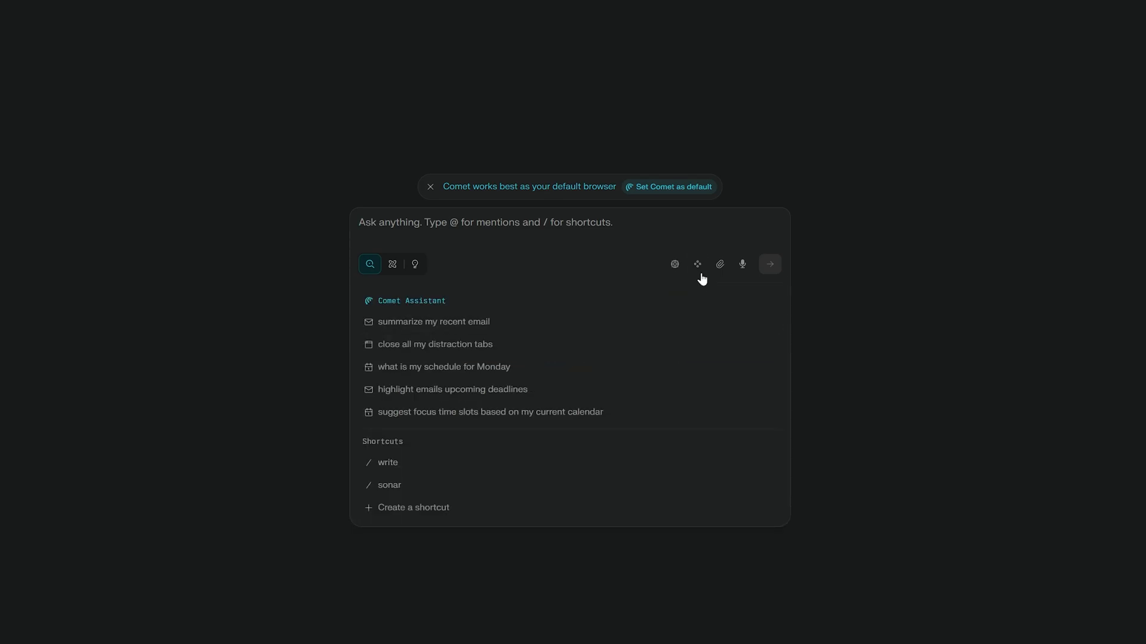
click(697, 264)
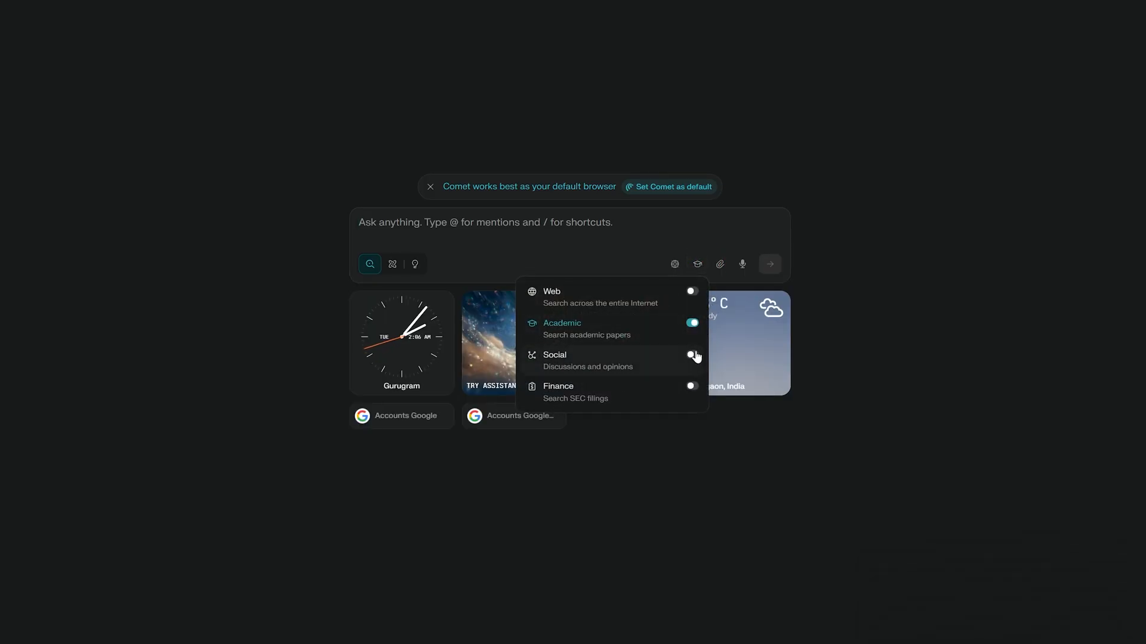
click(695, 265)
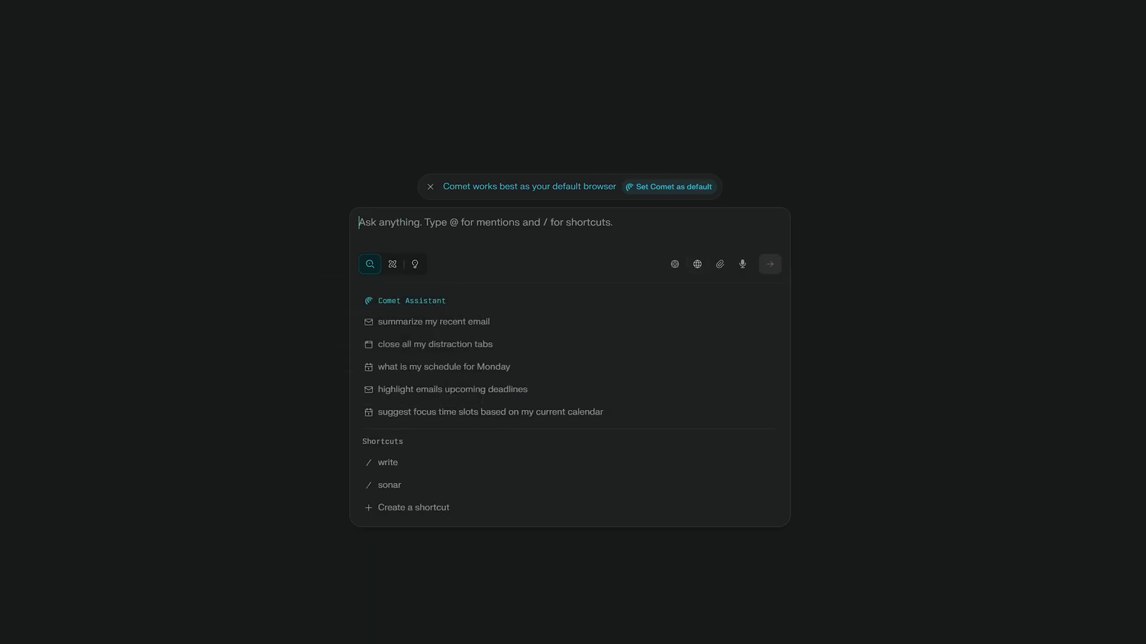
mouse_move(392, 264)
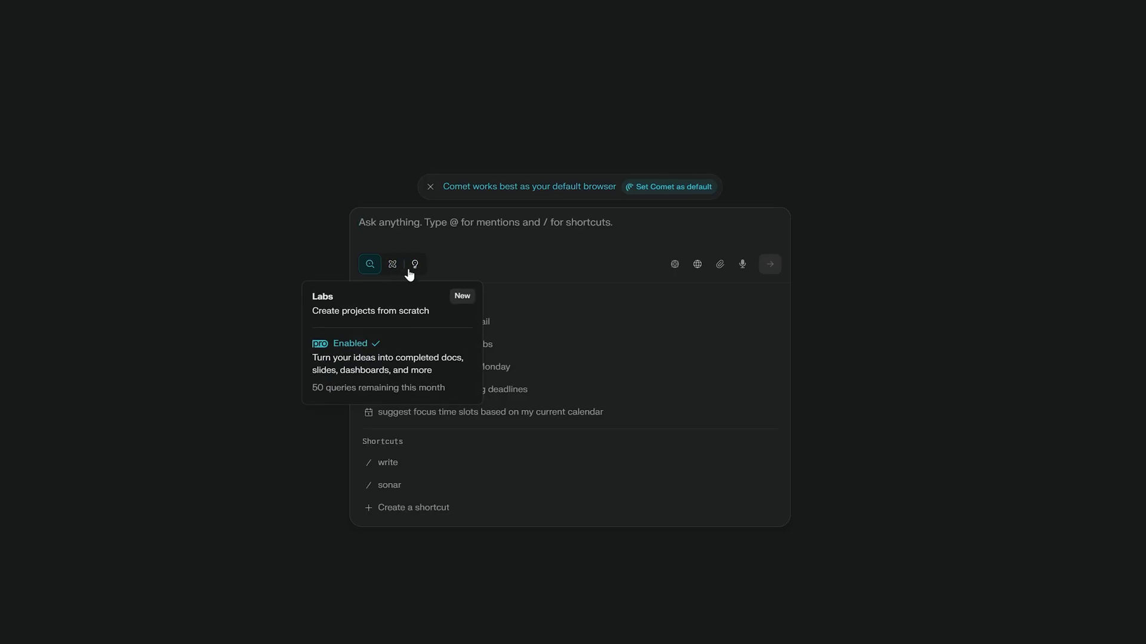
mouse_move(398, 354)
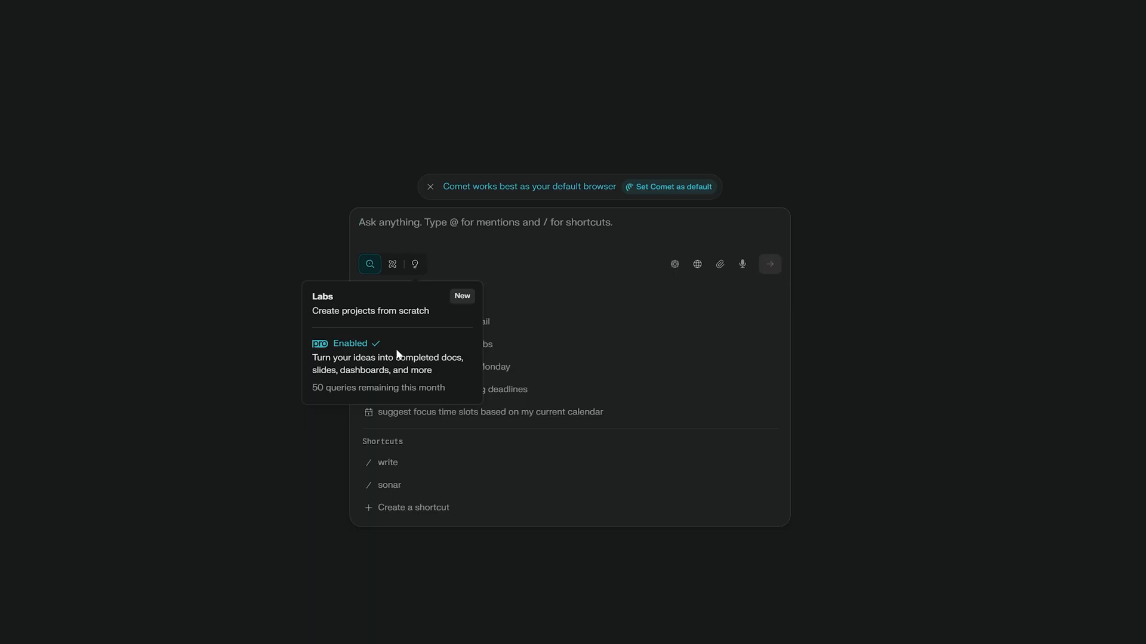
mouse_move(943, 409)
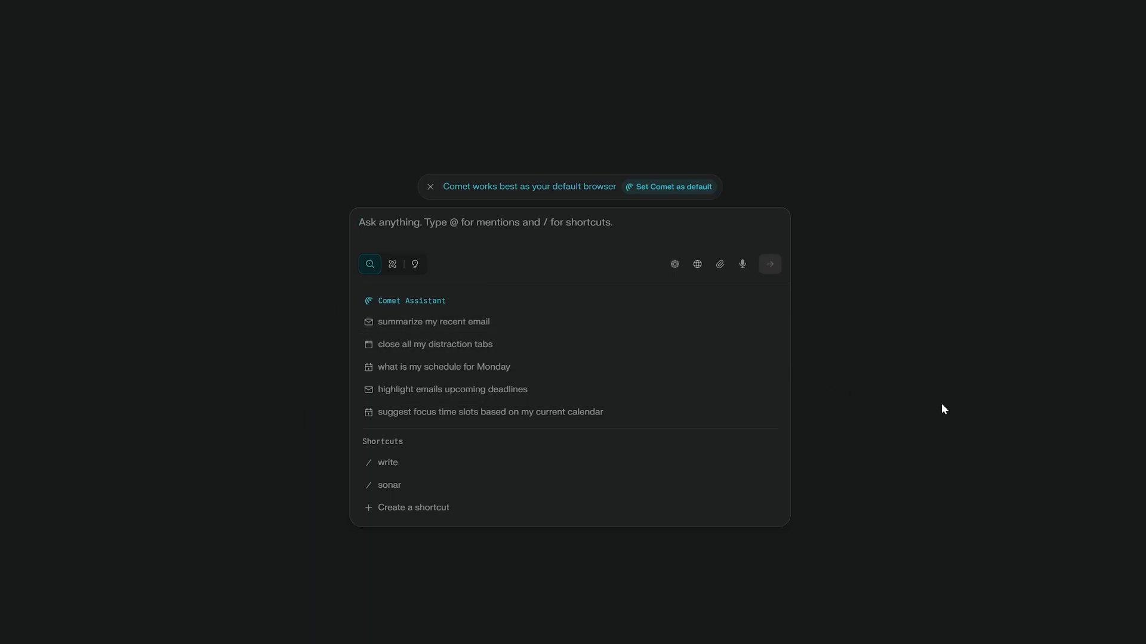
click(486, 222)
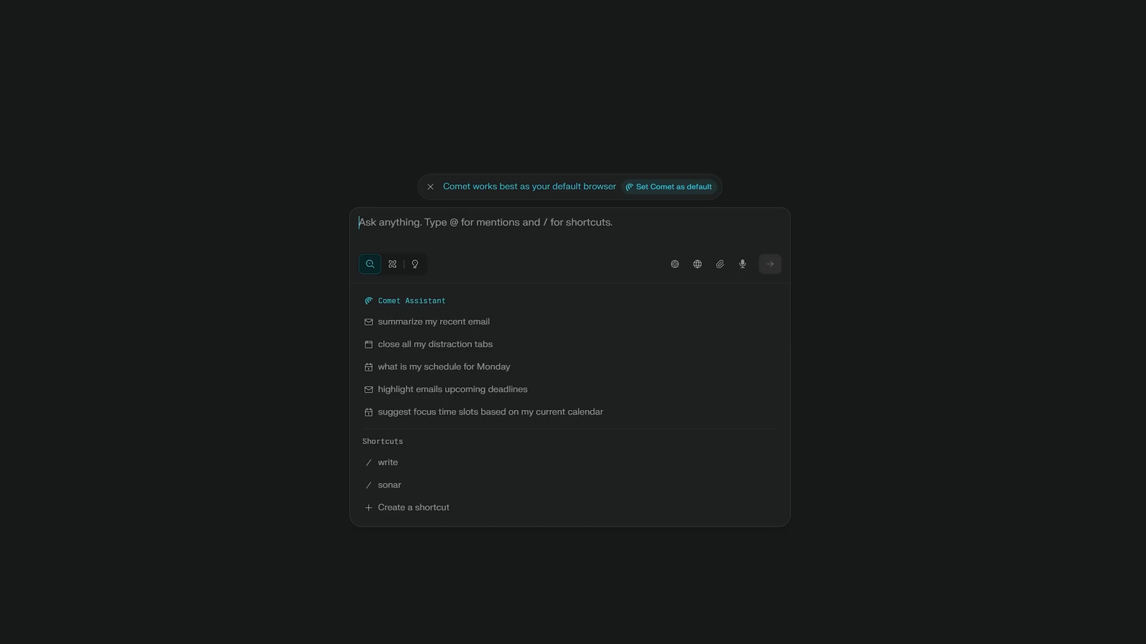
text(/)
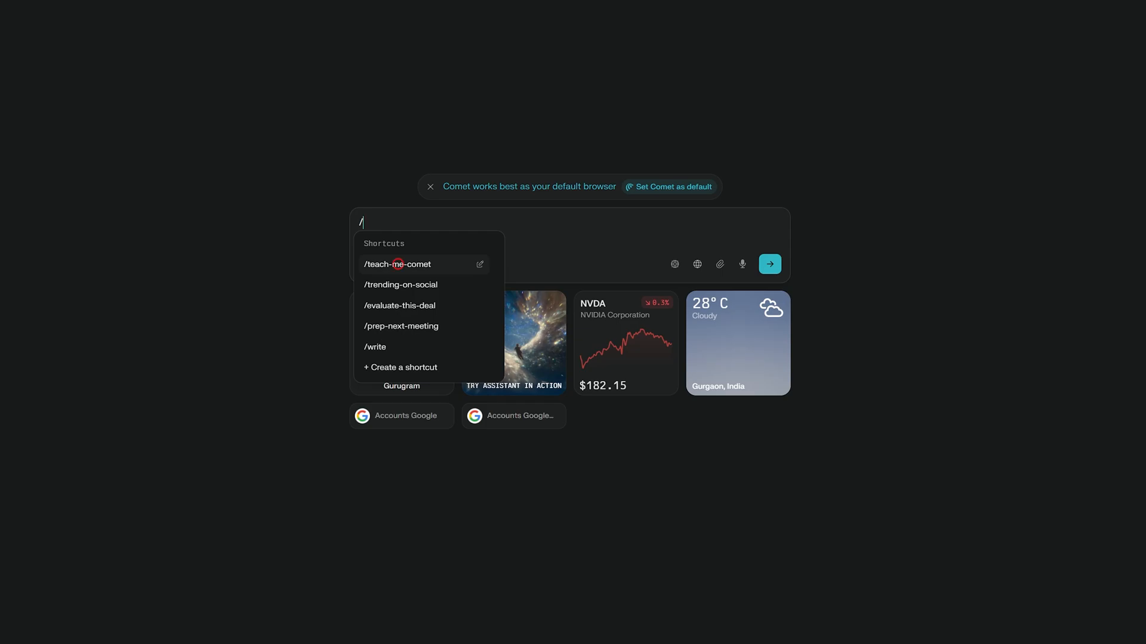
Step: Send the /teach-me-comet shortcut with the query 'how to play guitar'
click(398, 265)
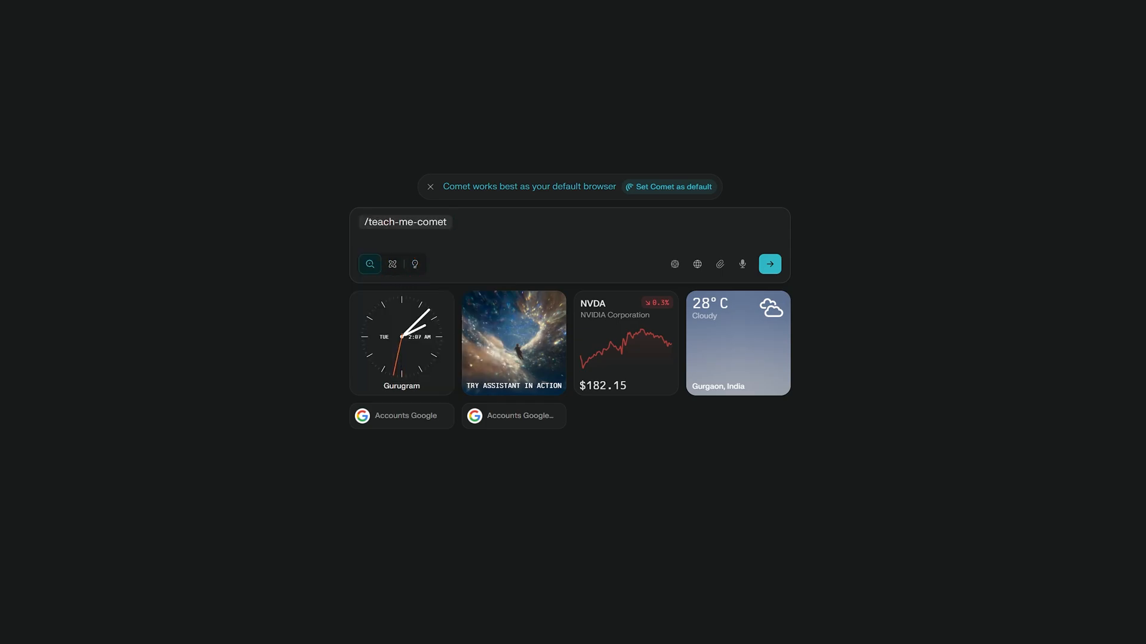
text(h)
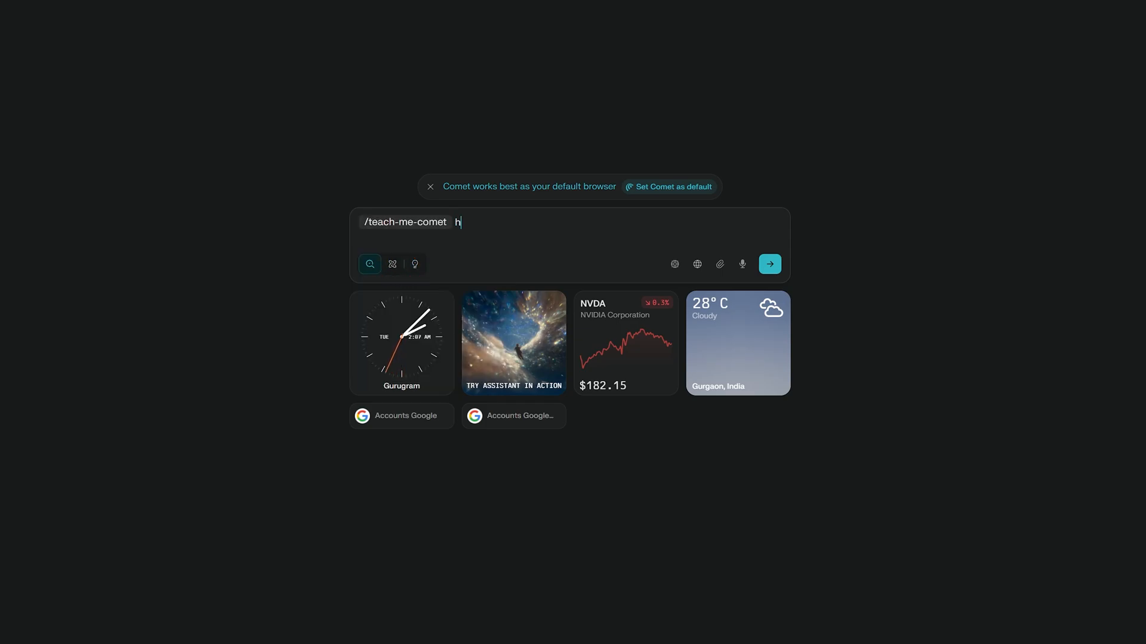
text(ow to pla)
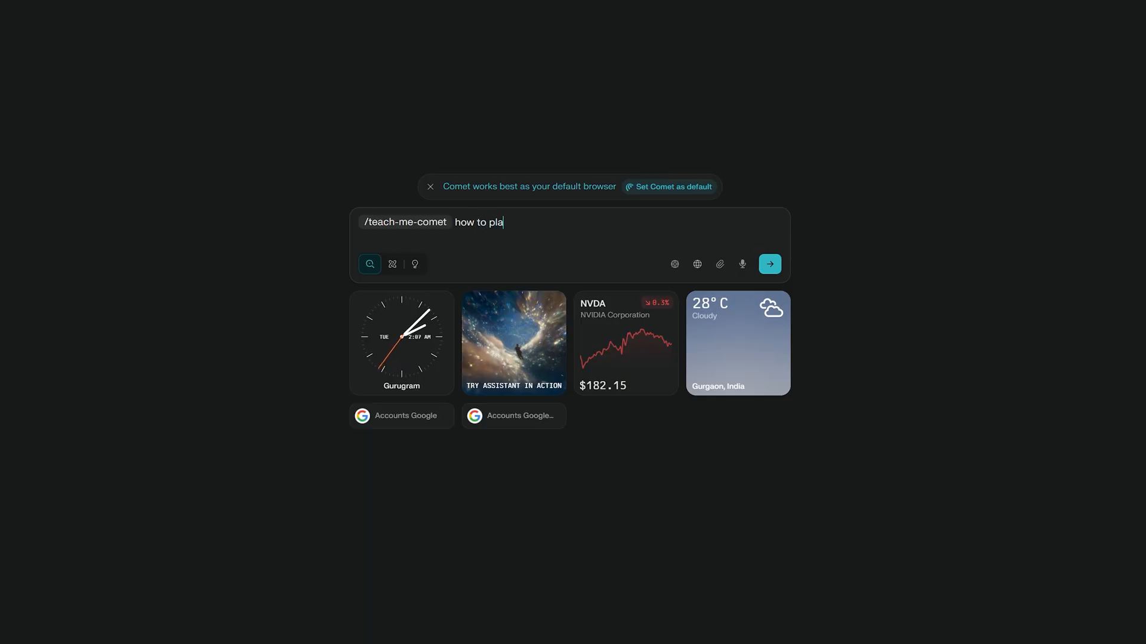
text(y guitar)
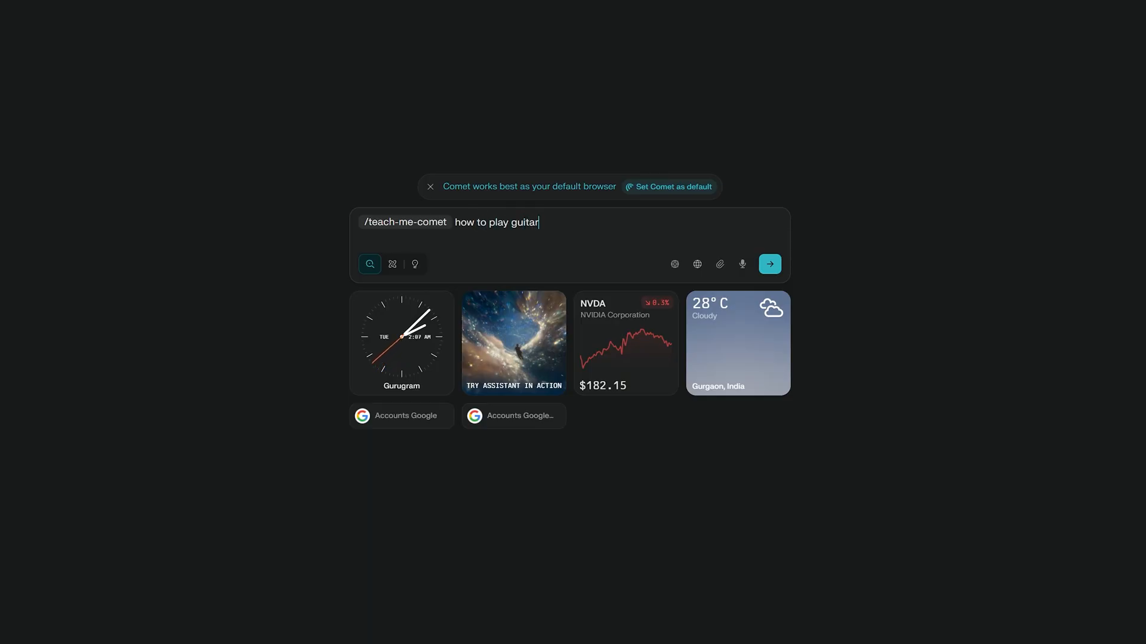
click(769, 264)
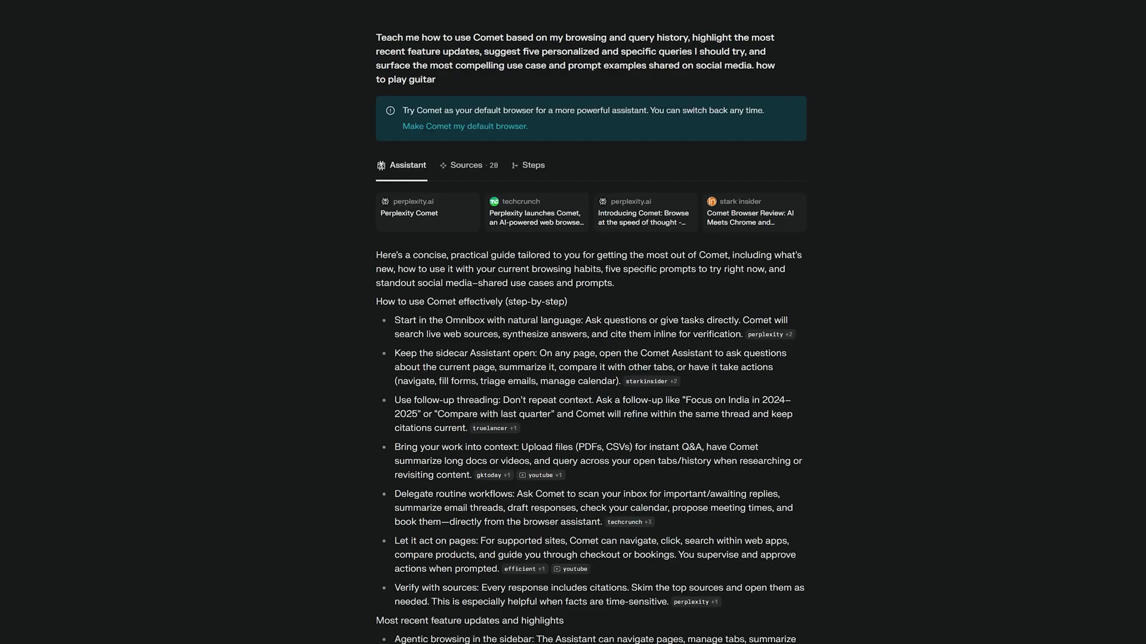
Step: Read through the Comet guide answer, then share the thread and copy its public link
scroll(down, 3)
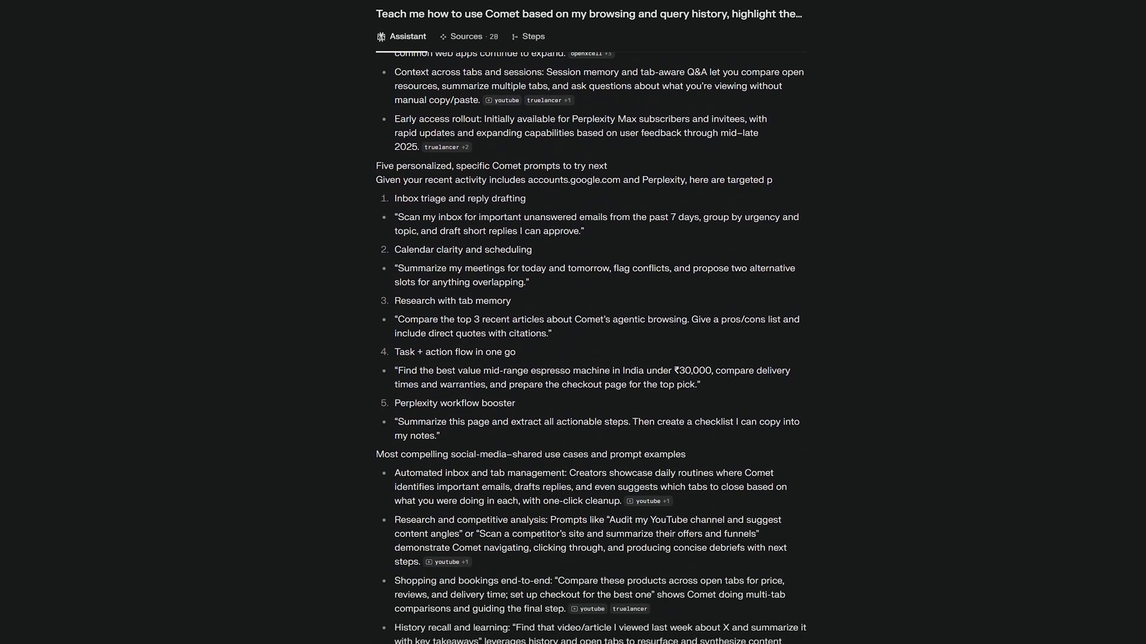
scroll(down, 3)
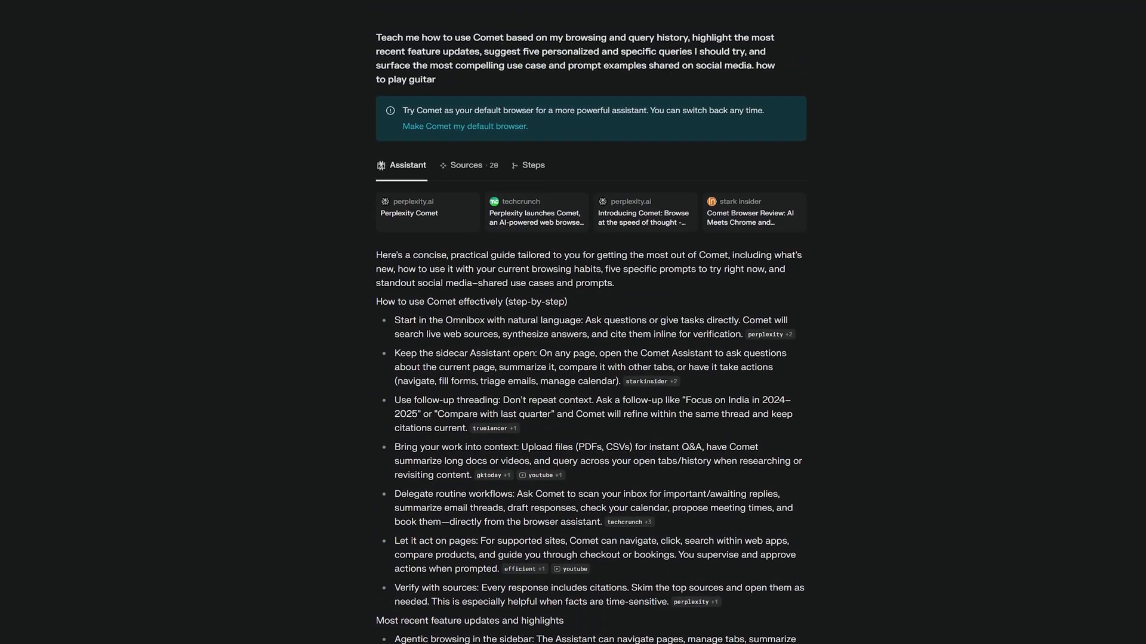
scroll(down, 3)
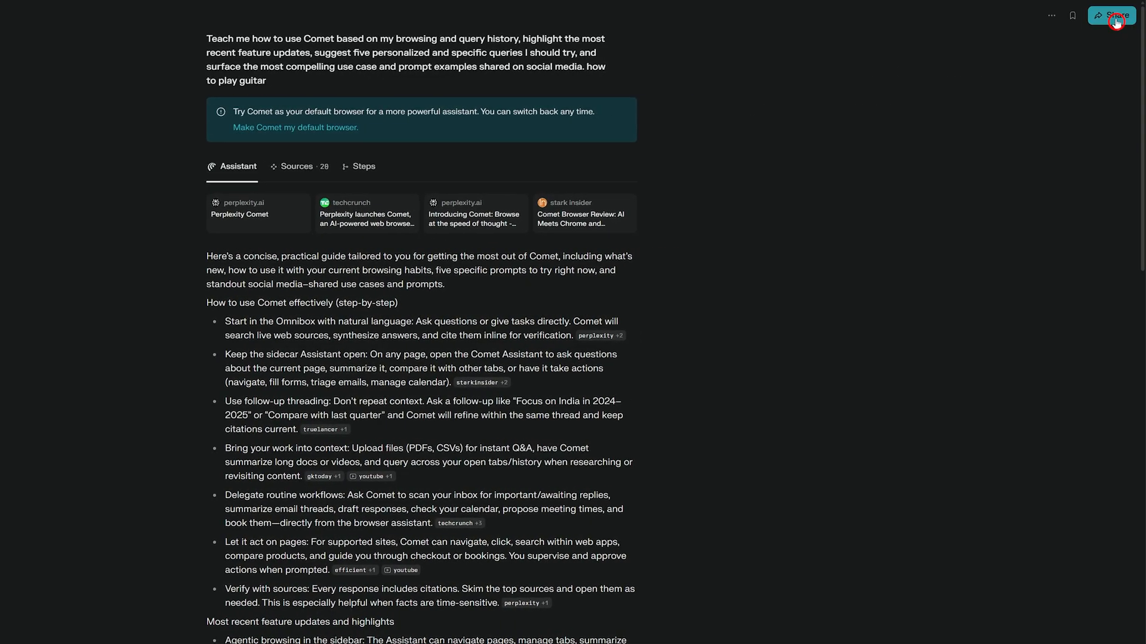
click(1112, 15)
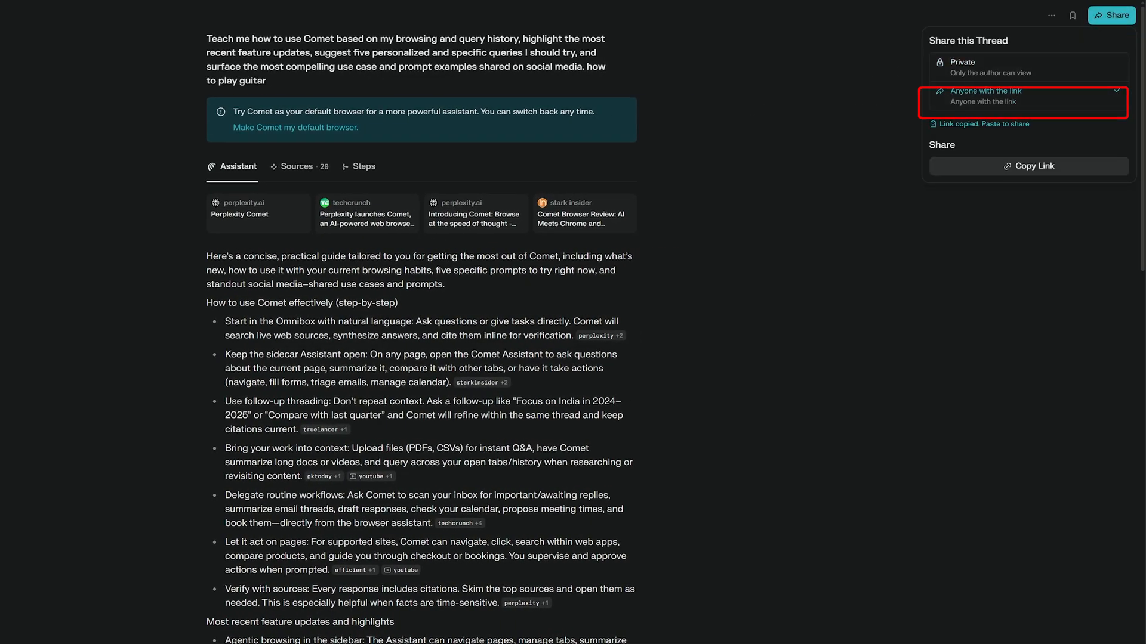
click(802, 58)
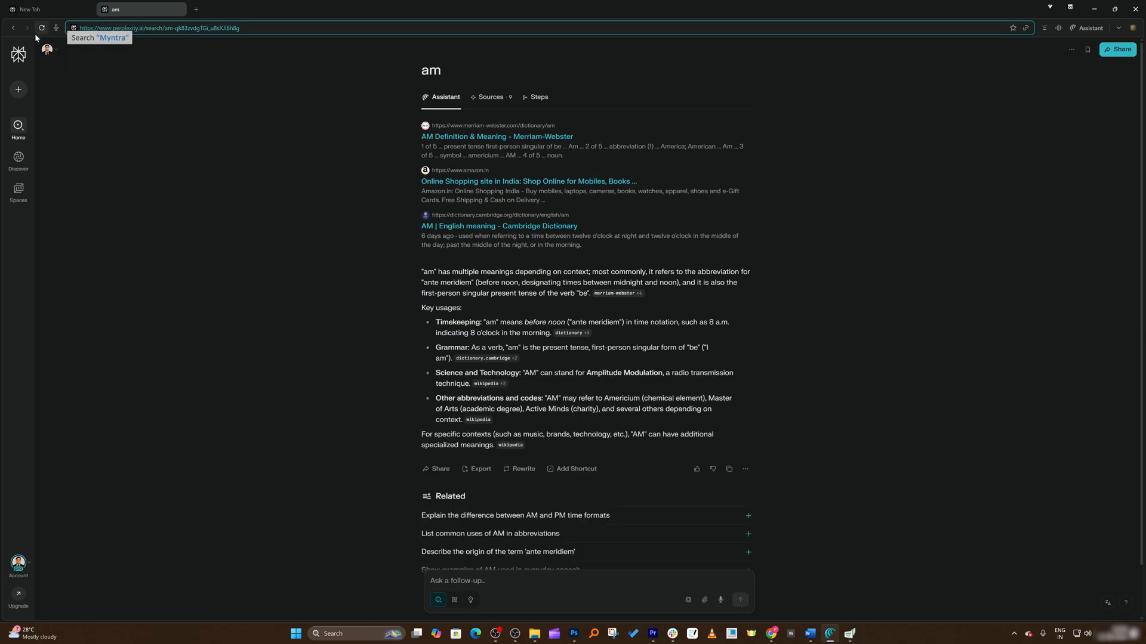
Step: On Myntra's home page, dictate and send a request for black formal shoes in size 7 to the assistant
click(99, 37)
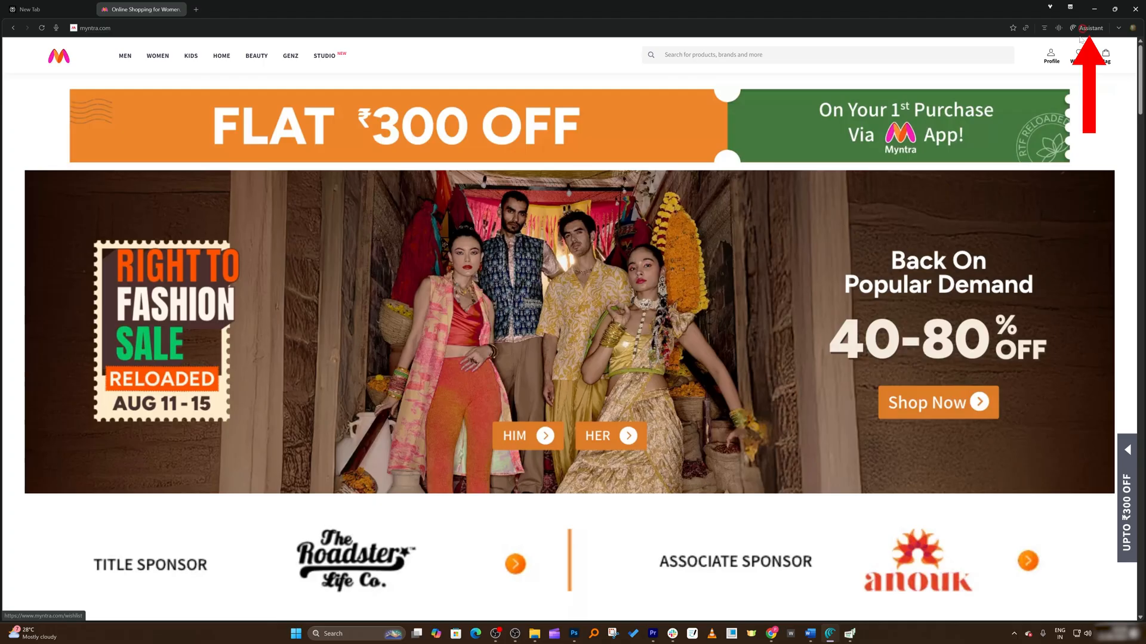
click(1090, 27)
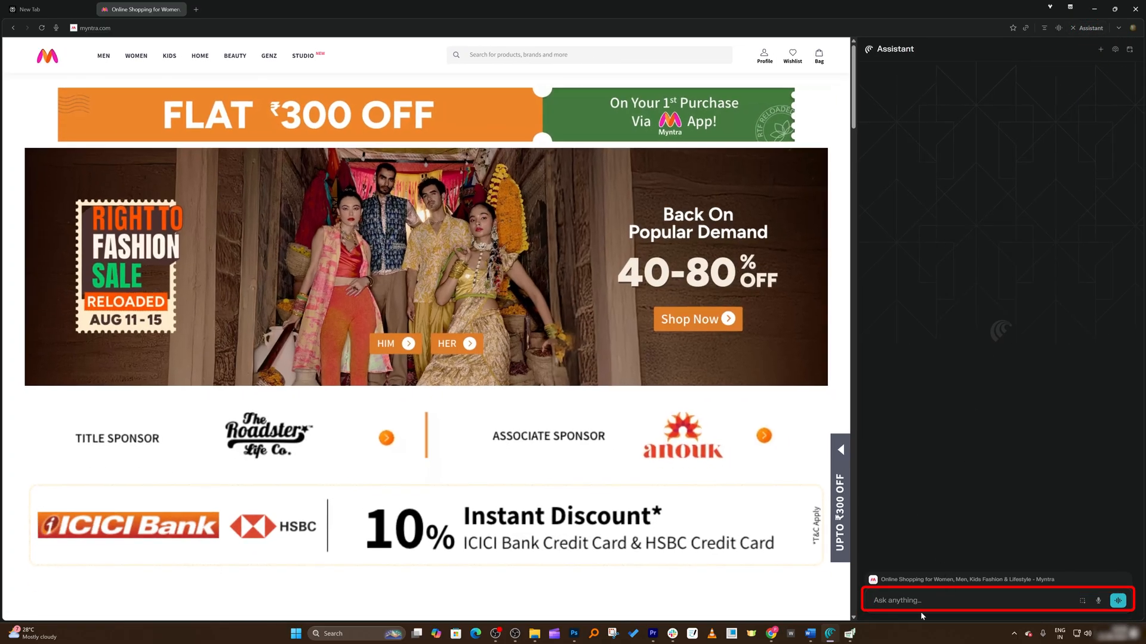
click(1098, 601)
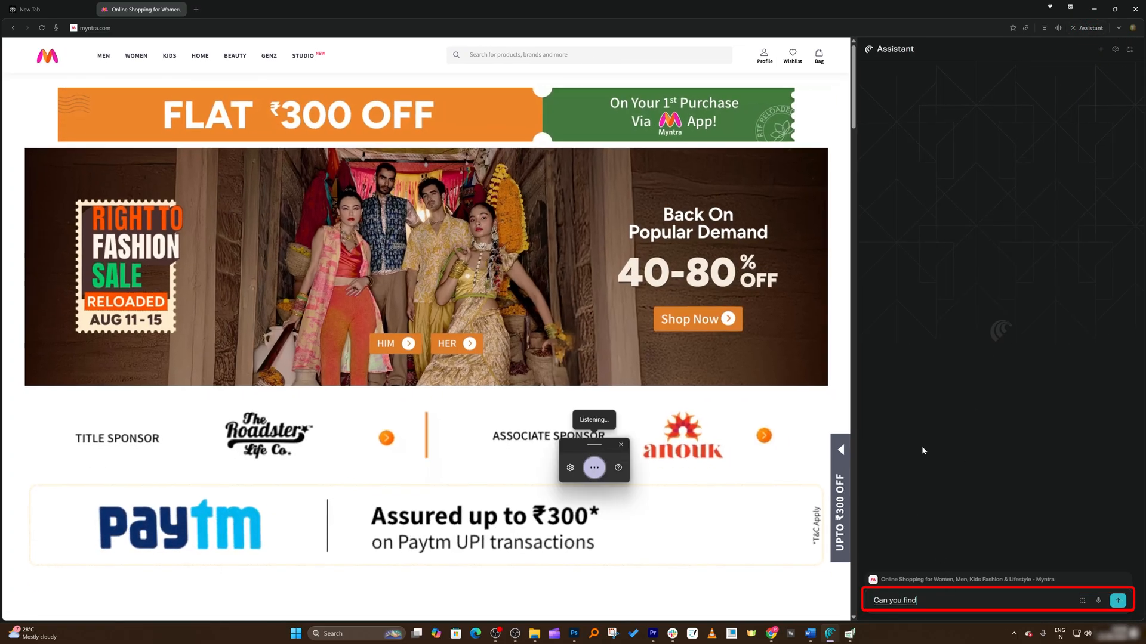
text(me shoes the formal one in black colour? And I)
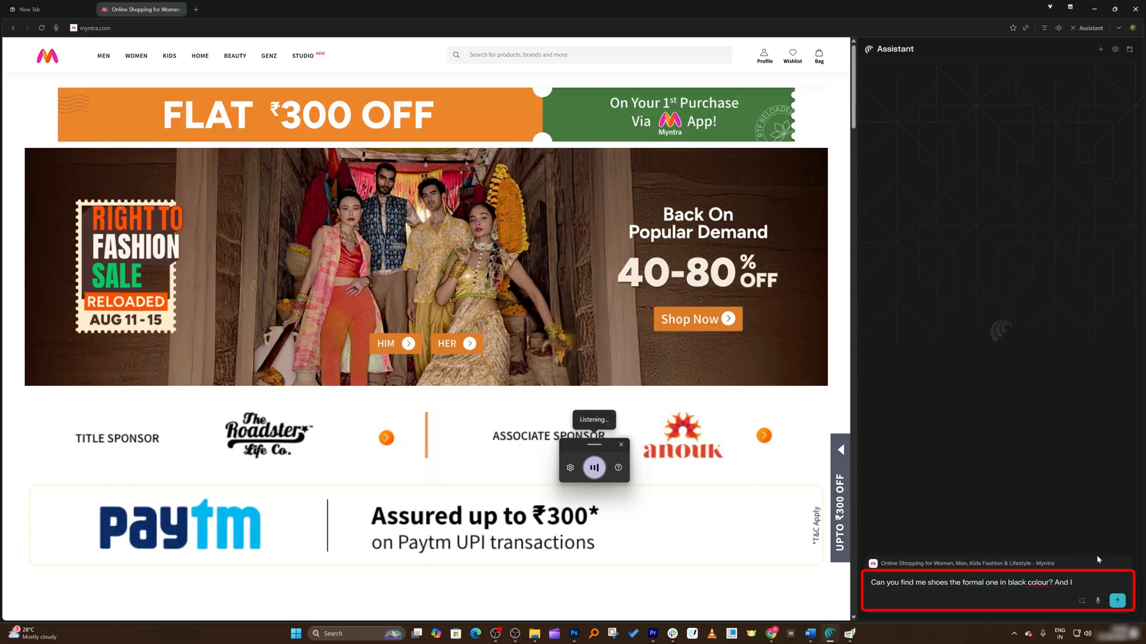
text(Need number)
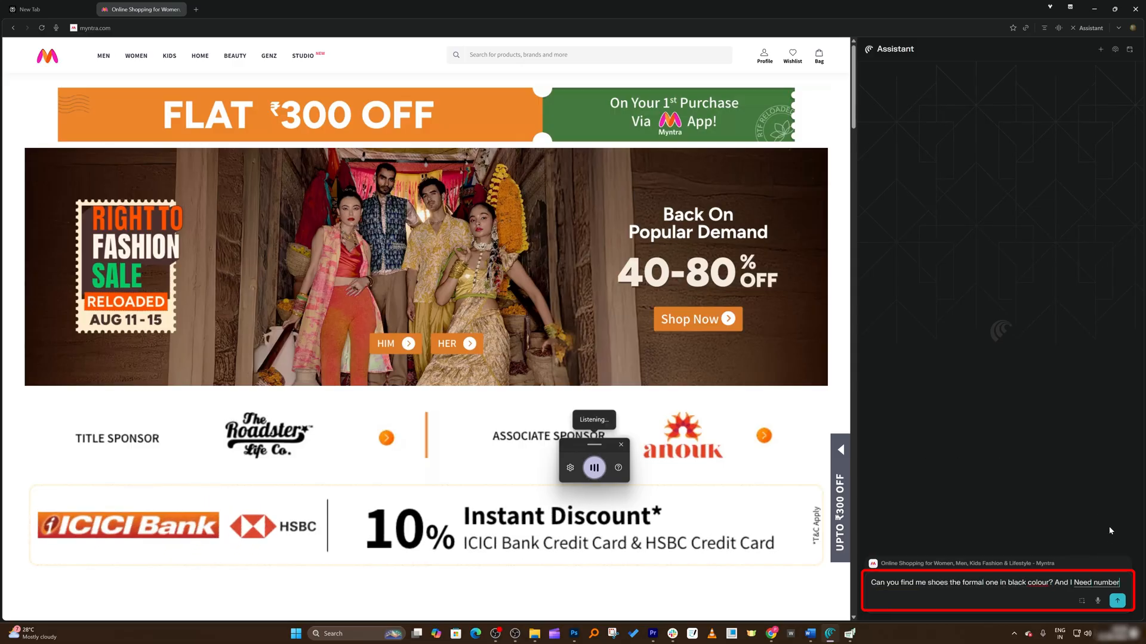
click(1117, 600)
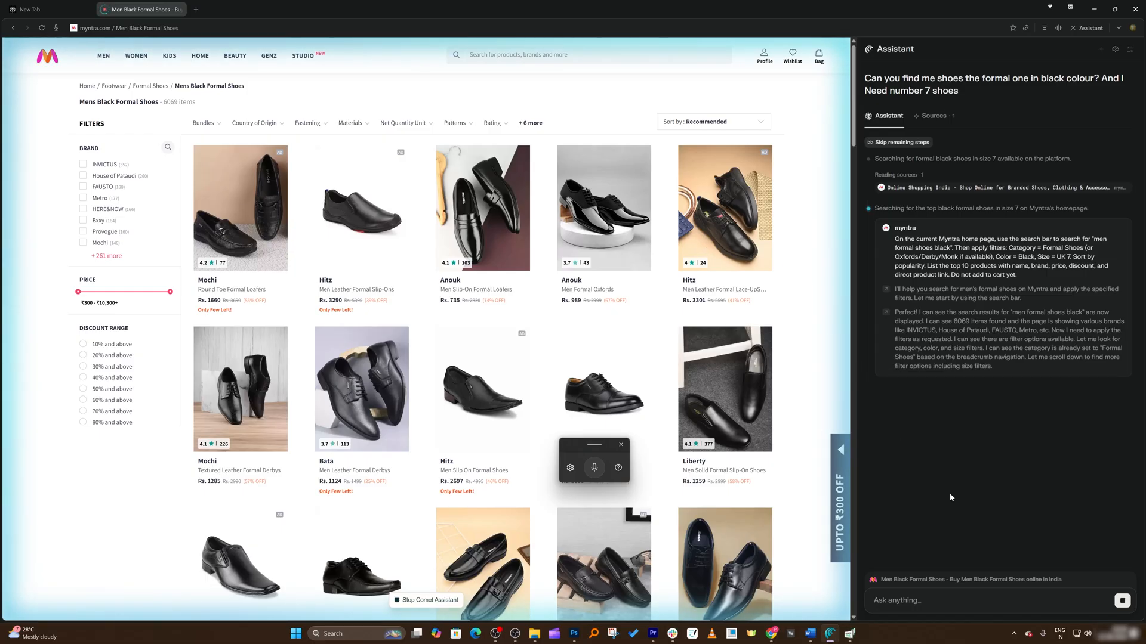
Step: Let the assistant expand the size list and tick UK7 on the men's black formal shoe listing
scroll(down, 3)
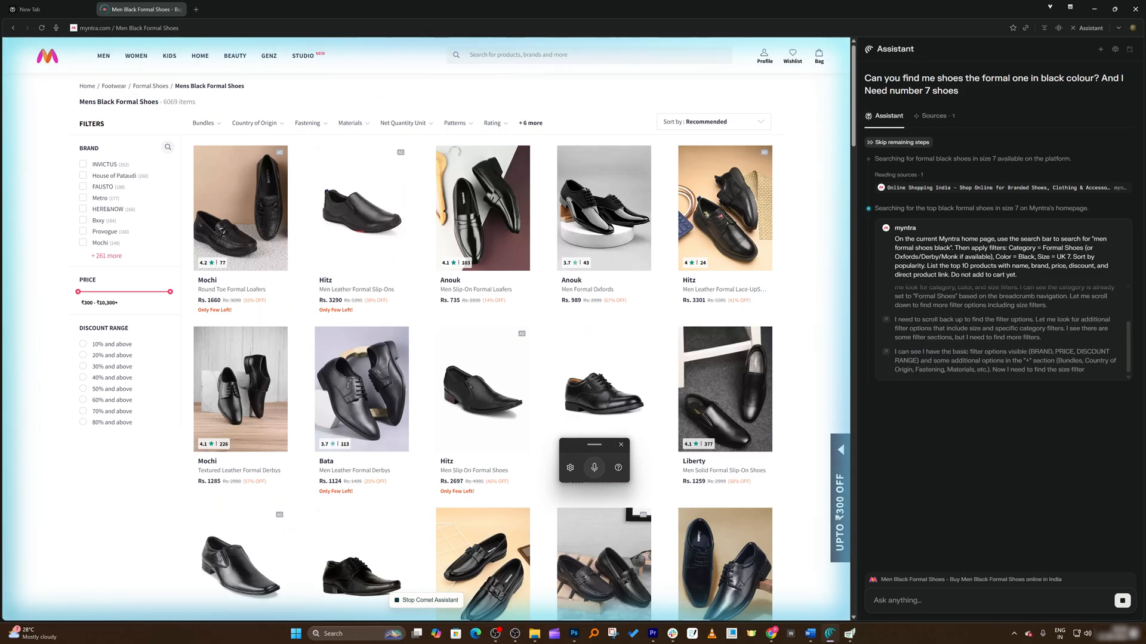
click(528, 123)
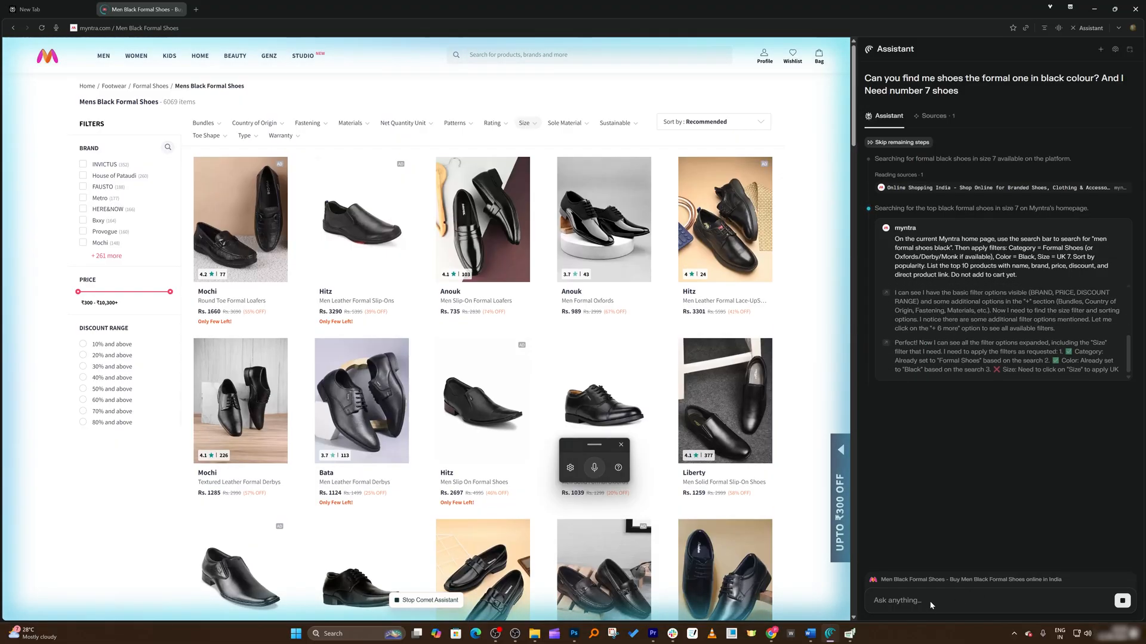
click(524, 122)
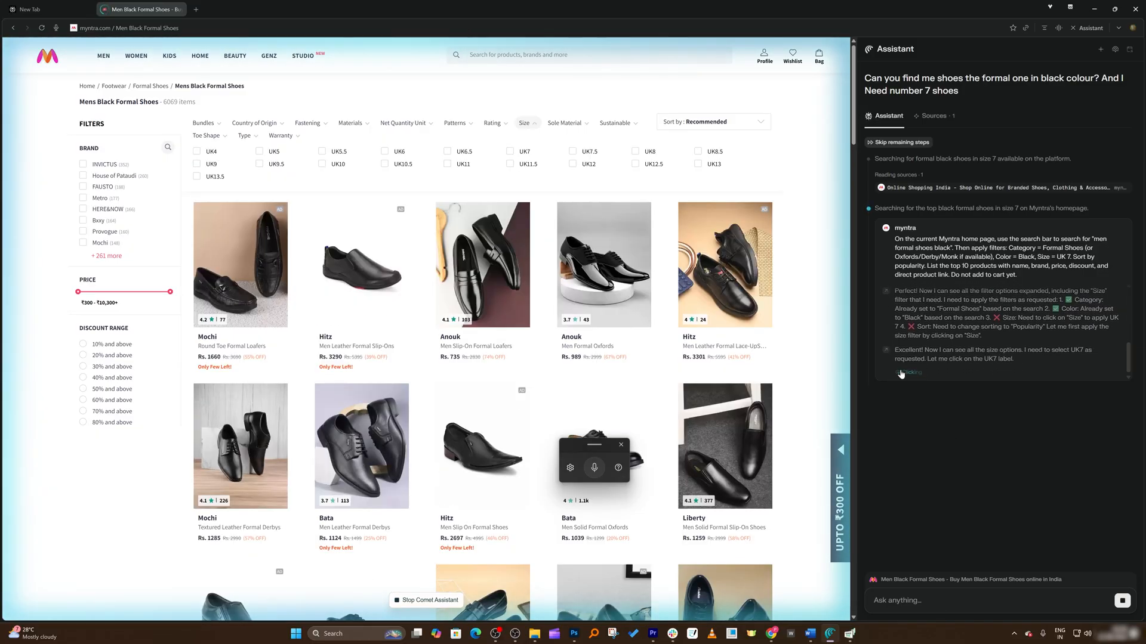
click(511, 152)
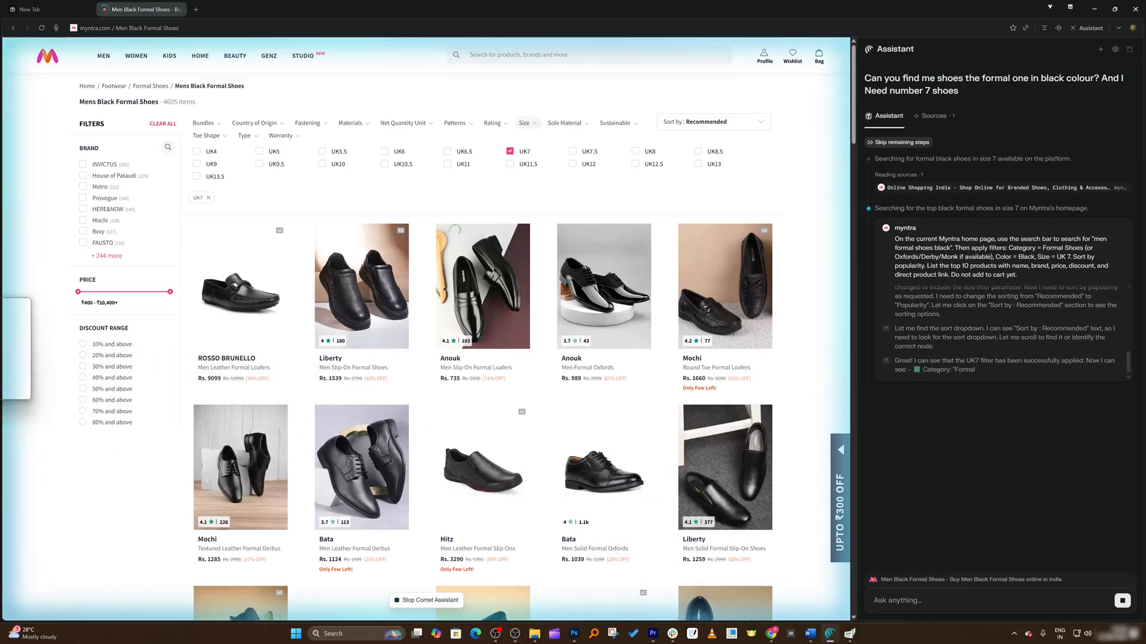
Step: Scroll through the popularity-sorted UK7 results while the assistant compiles top-rated picks
scroll(down, 3)
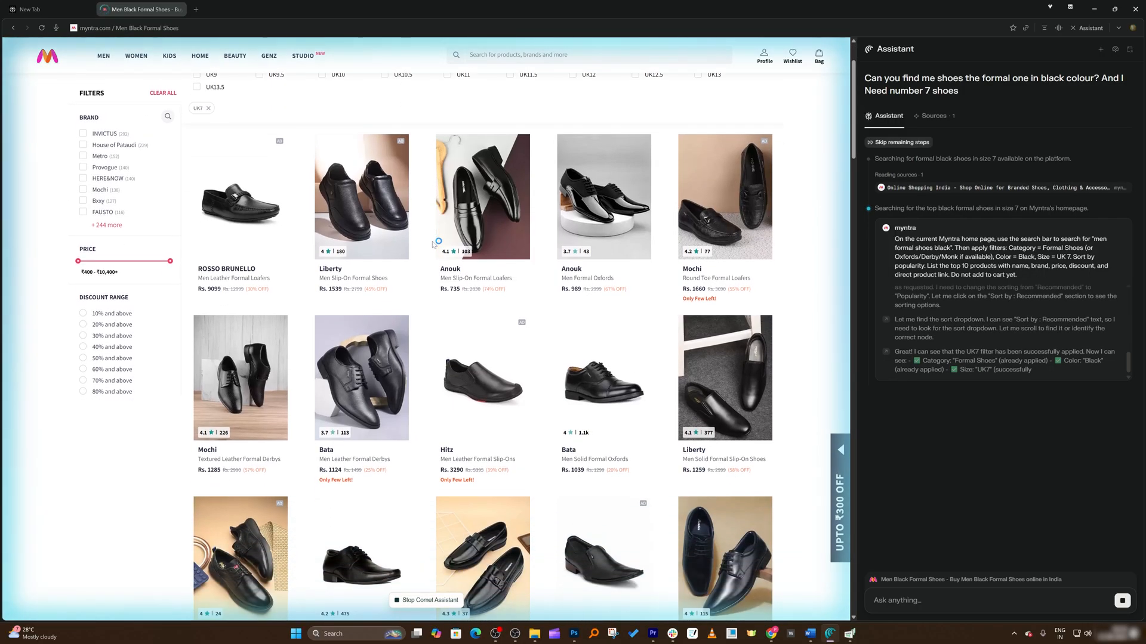
scroll(down, 3)
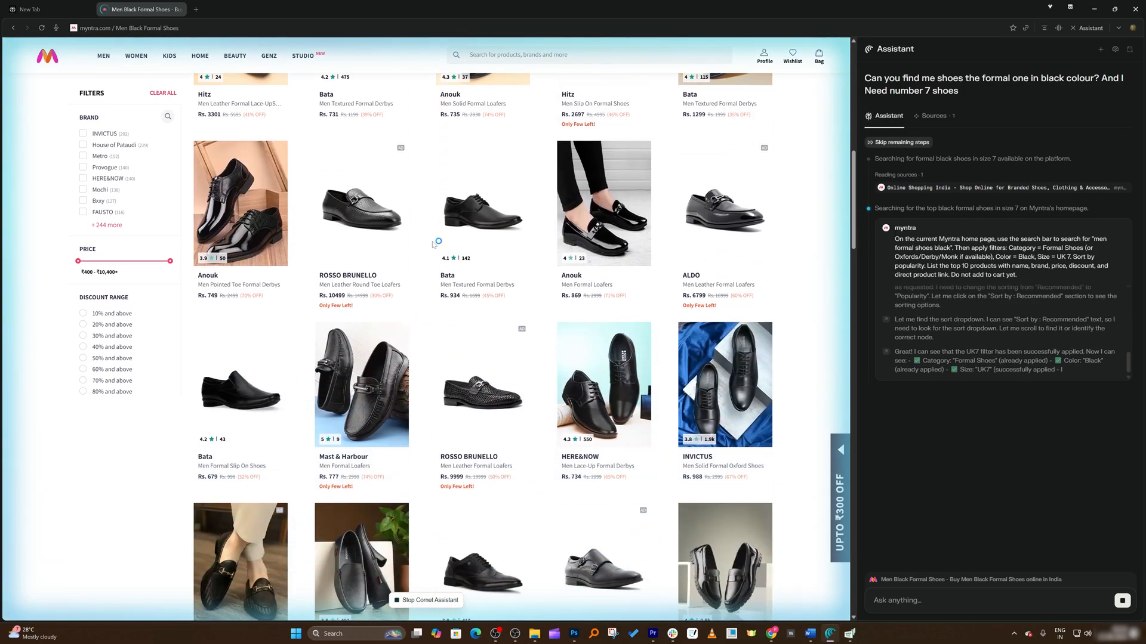
scroll(down, 3)
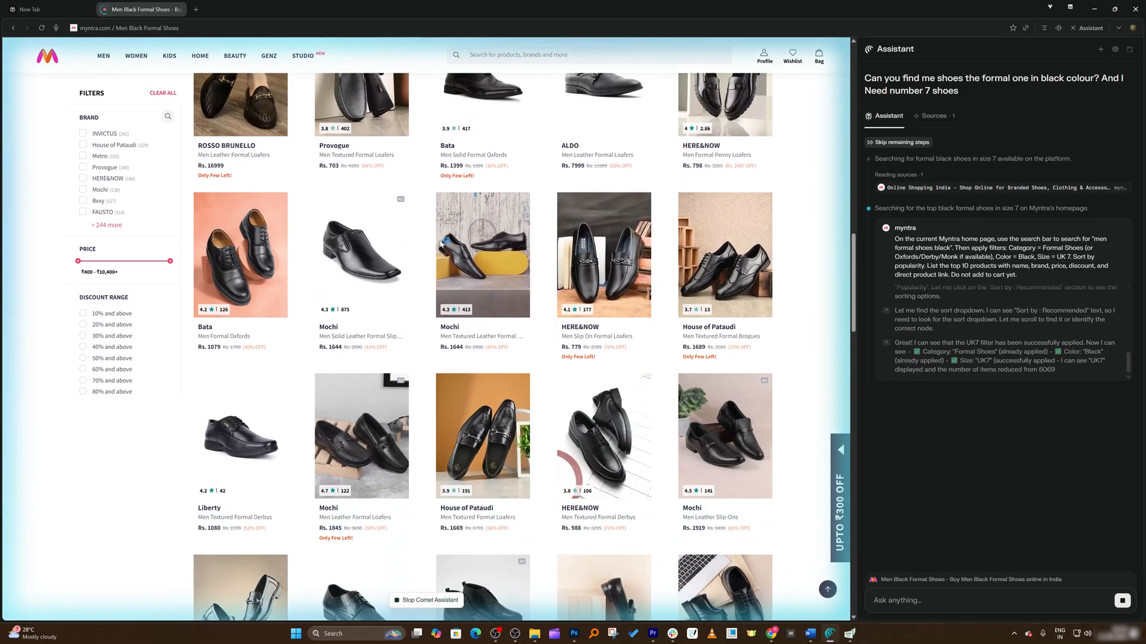
scroll(down, 3)
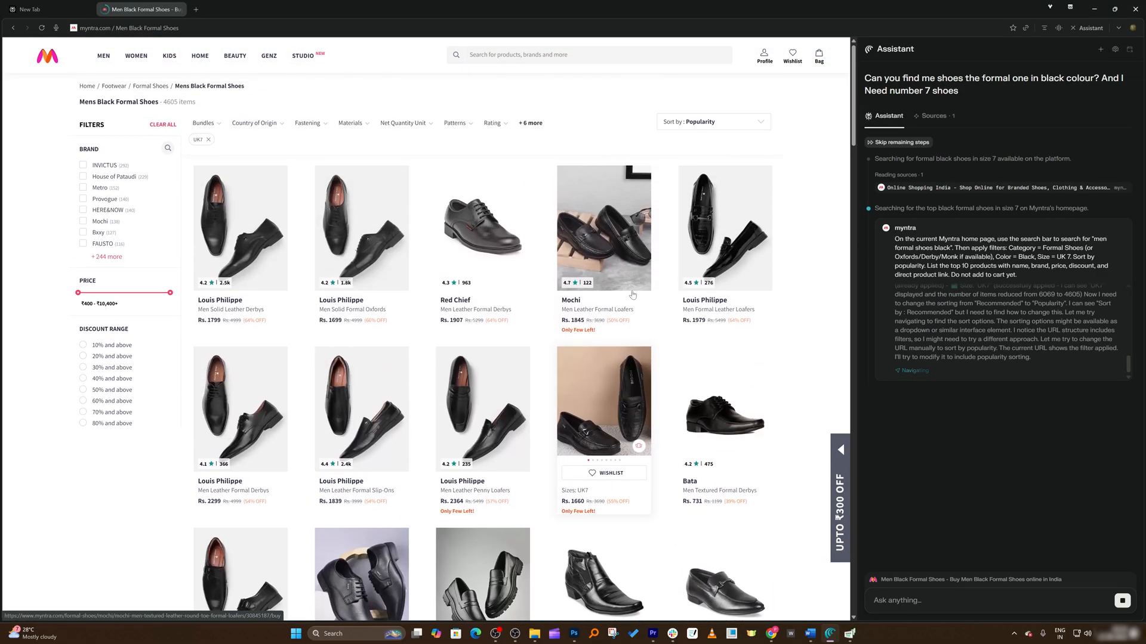
mouse_move(1047, 227)
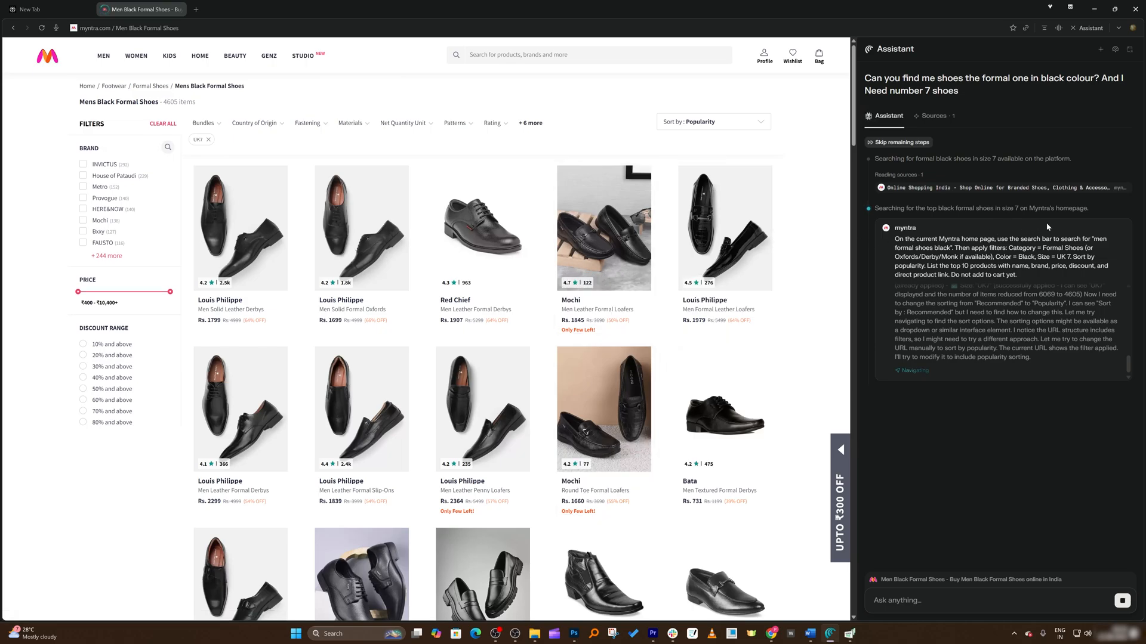
mouse_move(837, 180)
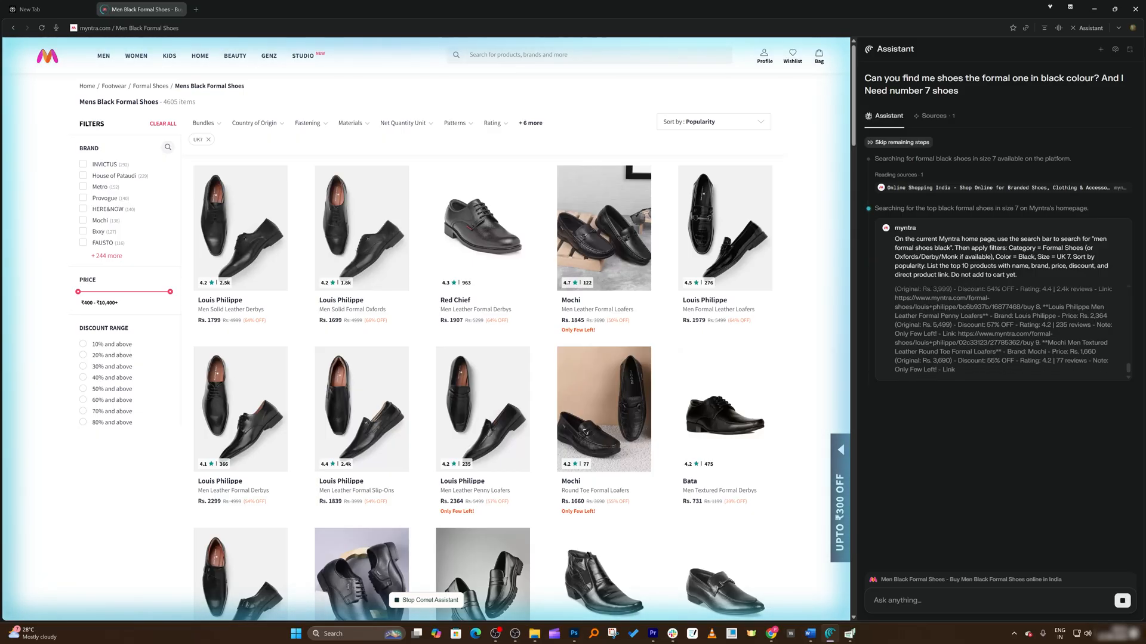
scroll(down, 3)
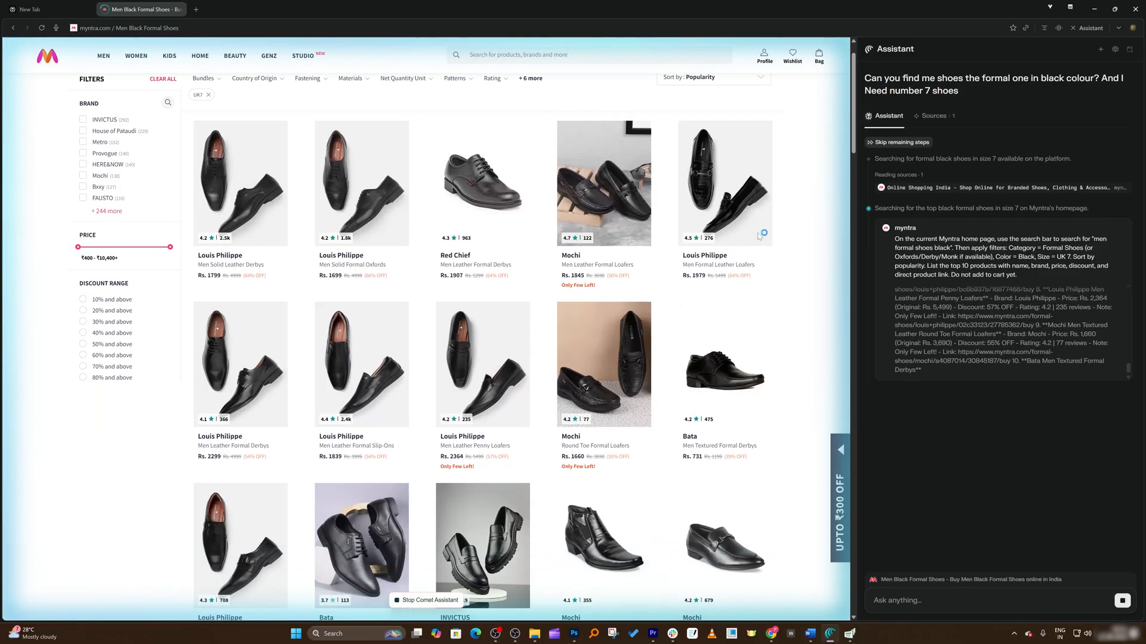
scroll(down, 3)
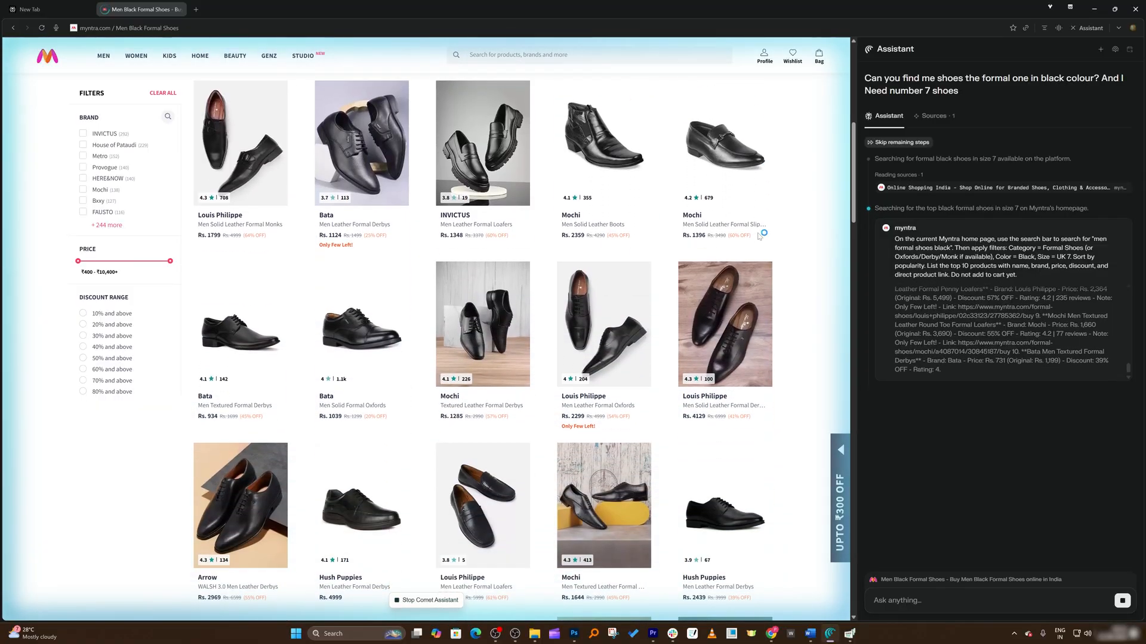
scroll(down, 3)
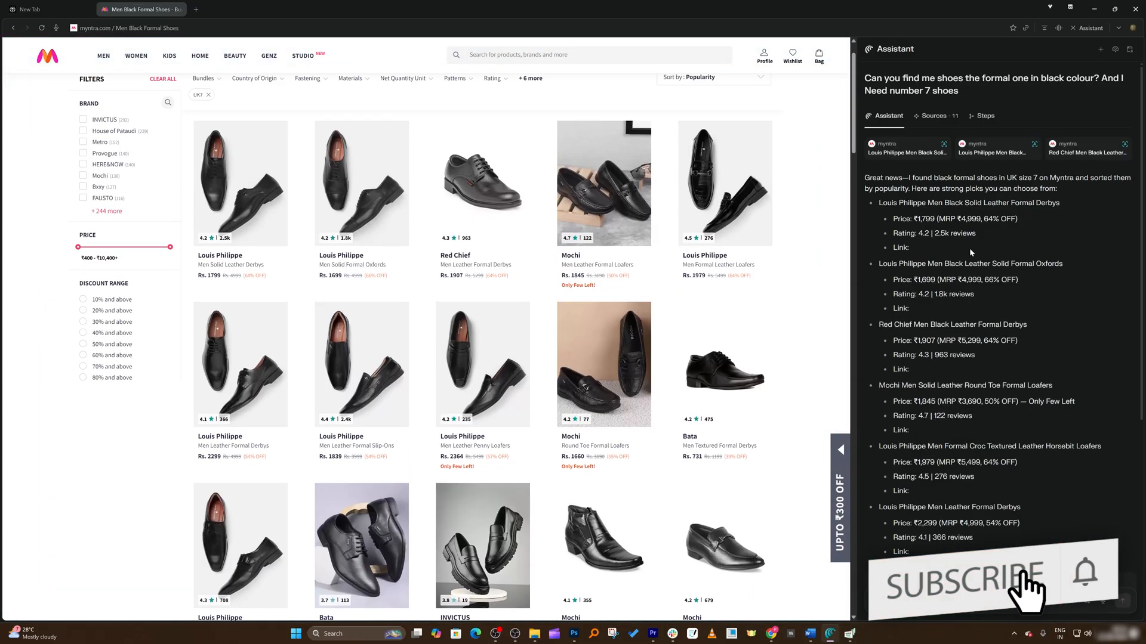
Step: Dictate and send a follow-up limiting shoe suggestions to a 3500–5000 budget
scroll(down, 3)
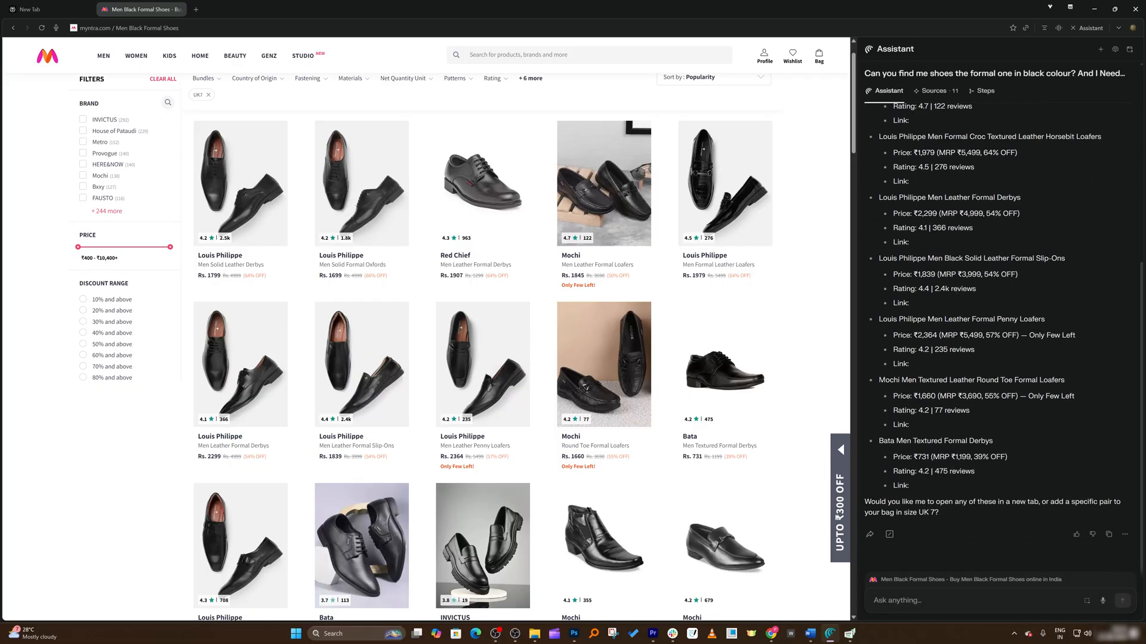
click(1087, 600)
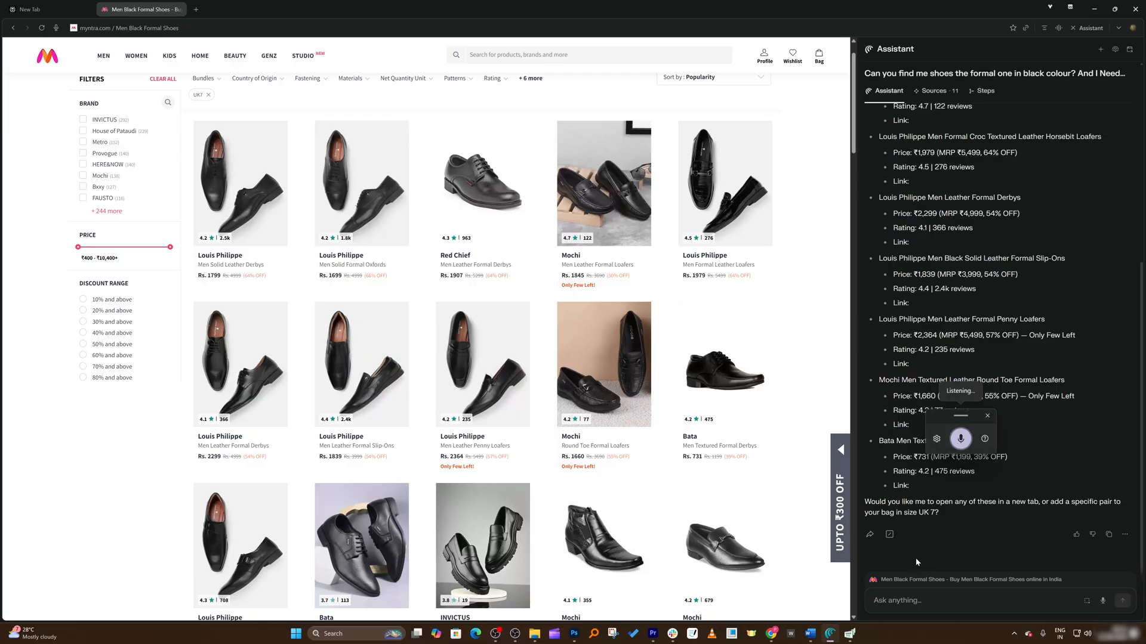
text(My budget is in between 3500 to 5000. So)
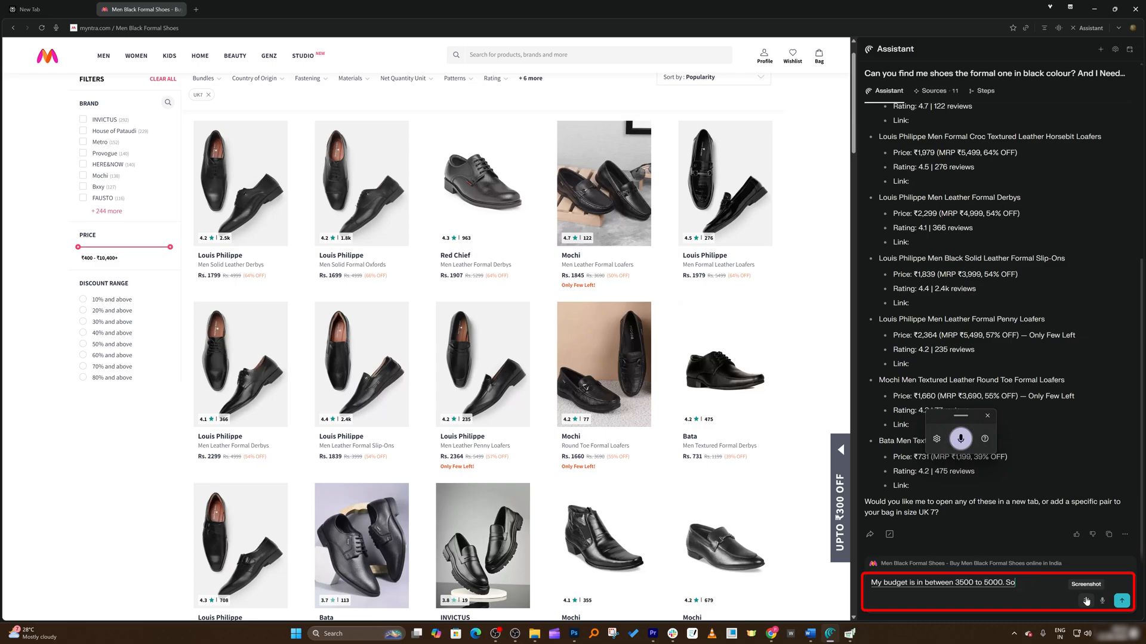
click(1123, 600)
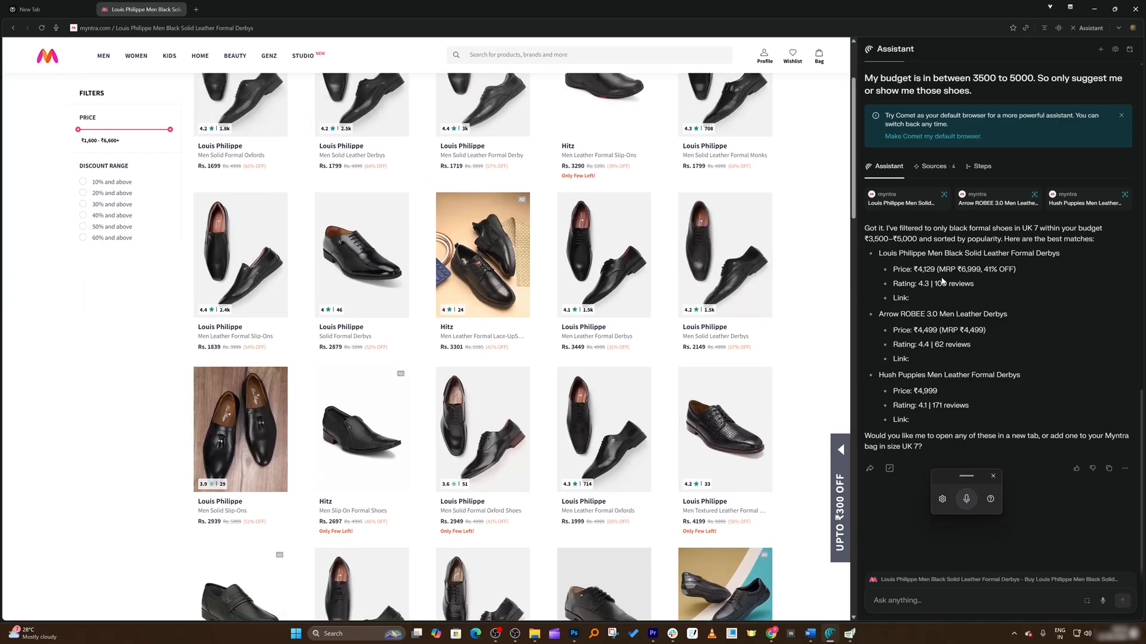
mouse_move(126, 333)
text(41)
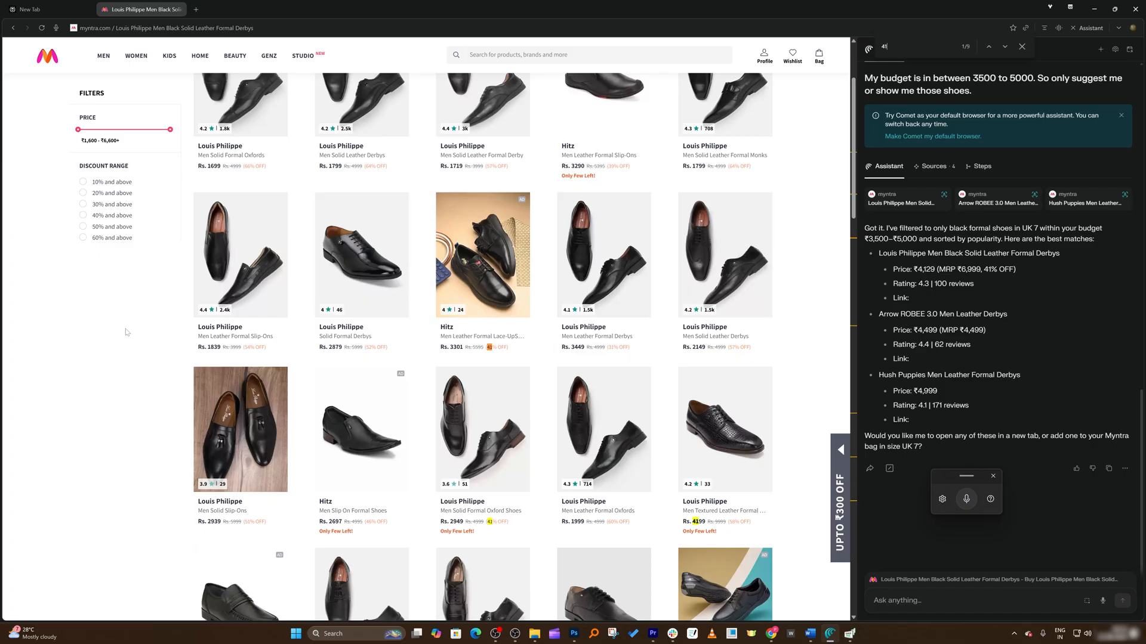
Step: Scroll the Louis Philippe black perforated formal Oxford product page at ₹4129
scroll(down, 3)
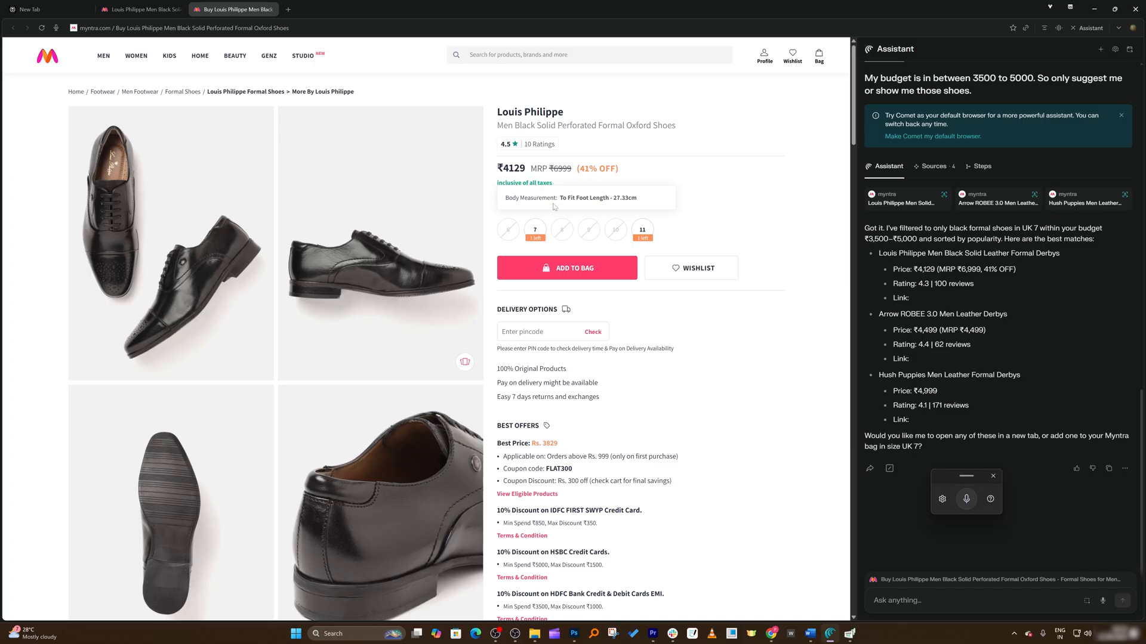
scroll(down, 3)
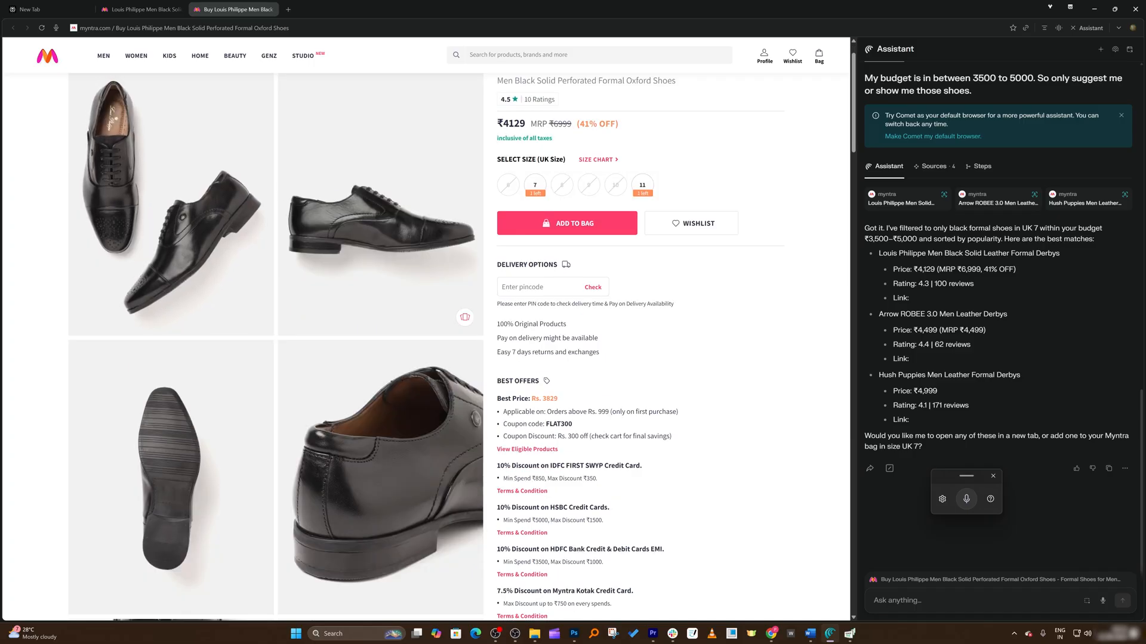